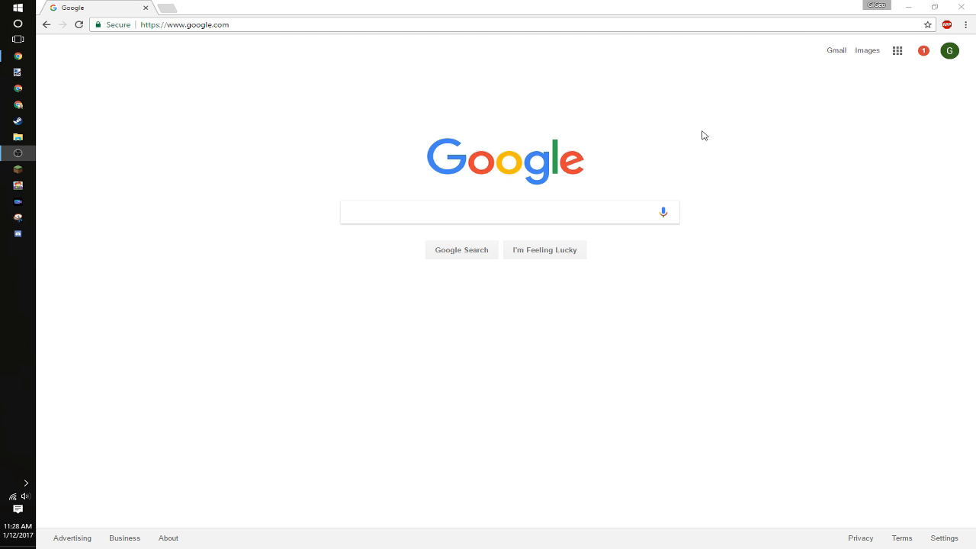
{"action": "mouse_move", "coordinate": [243, 25]}
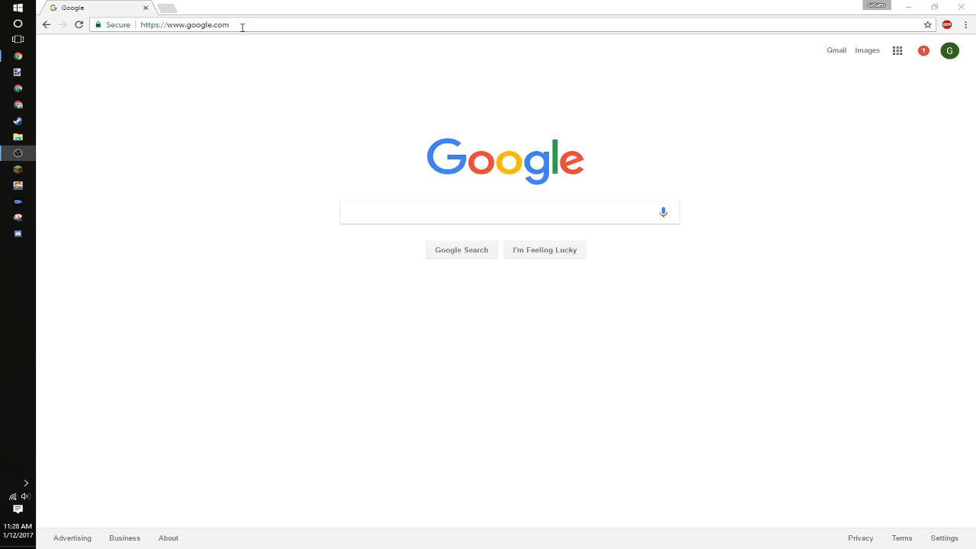
- Go to the obsproject.com website and browse the home page
{"action": "left_click", "coordinate": [183, 24]}
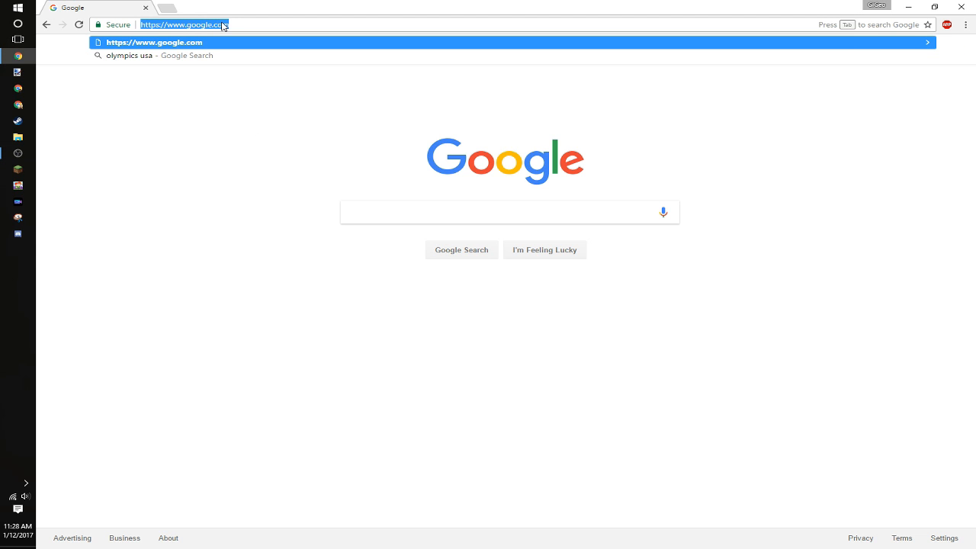
{"action": "type", "text": "obsproject."}
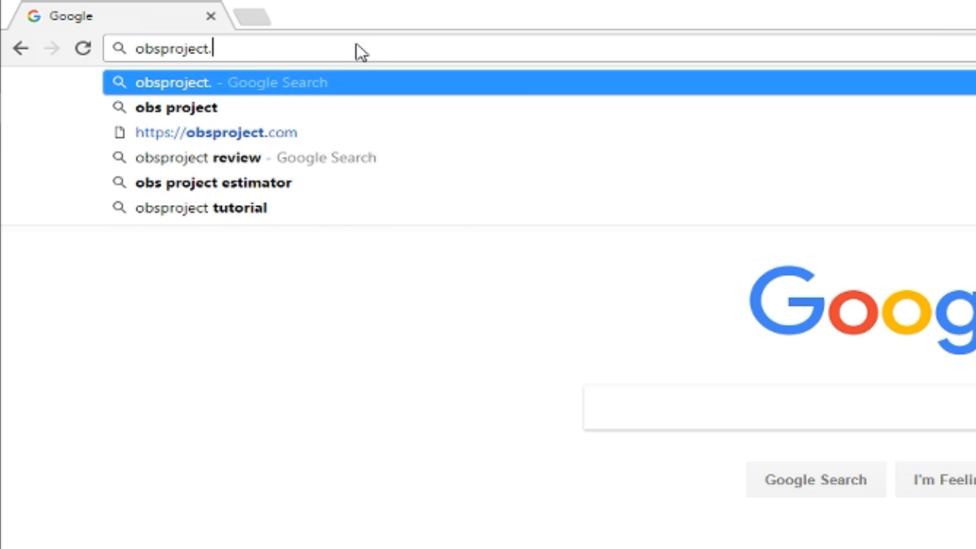
{"action": "left_click", "coordinate": [216, 132]}
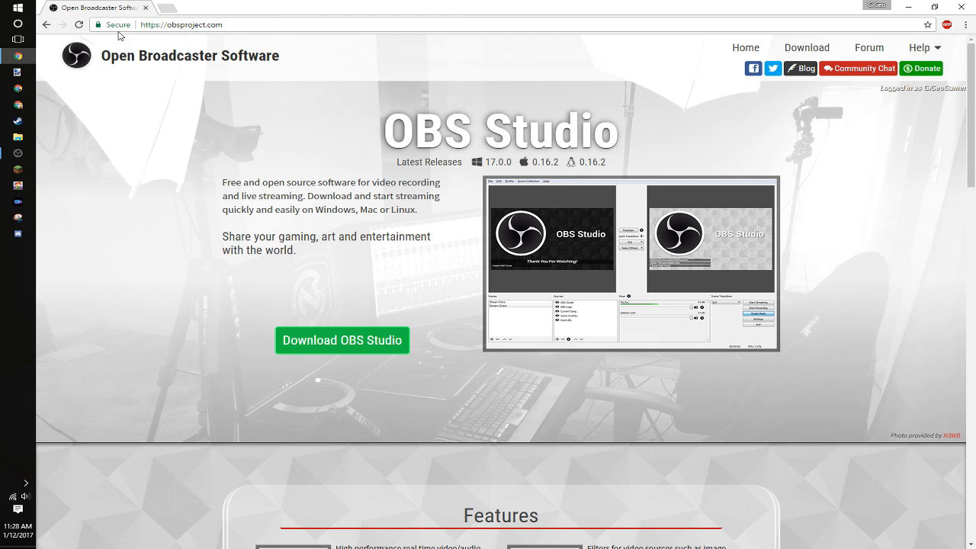
{"action": "mouse_move", "coordinate": [224, 69]}
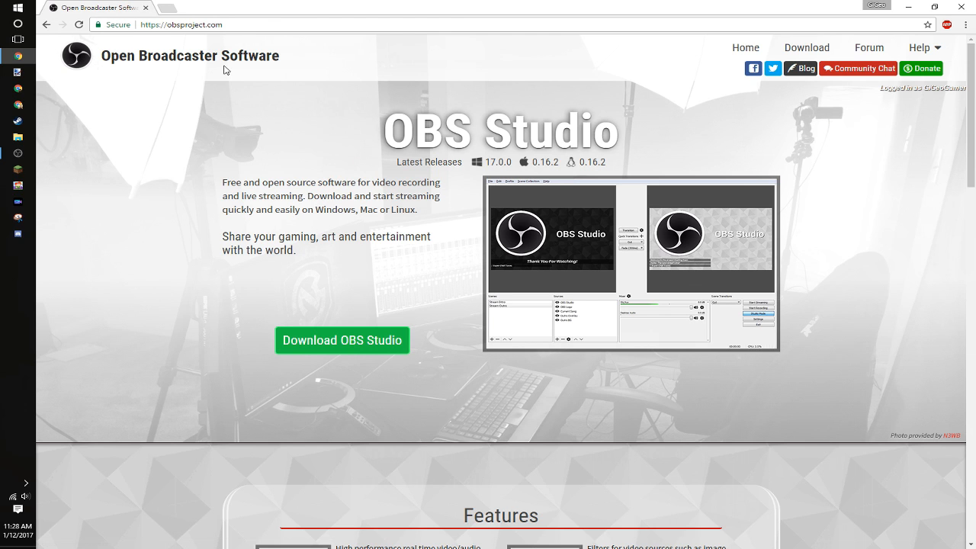
{"action": "scroll", "scroll_direction": "down", "scroll_amount": 3}
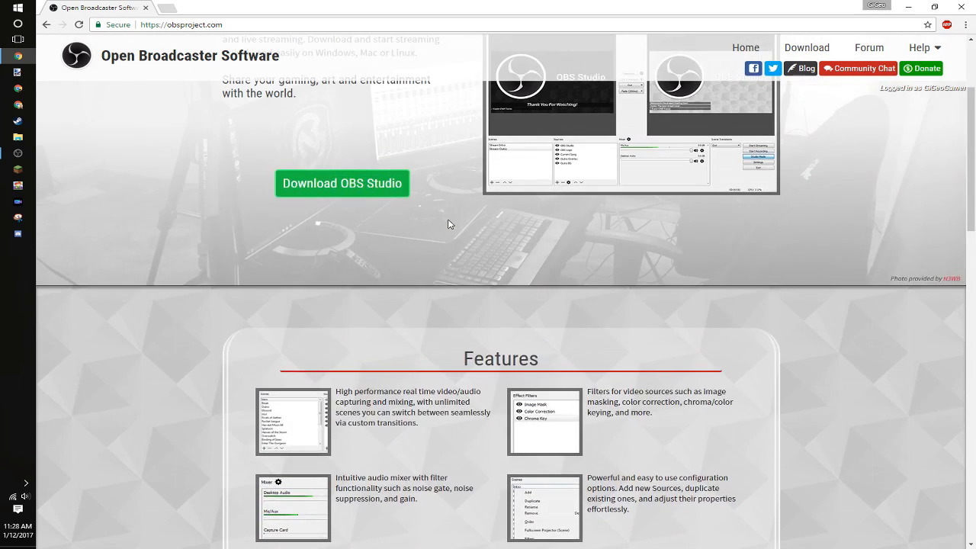
{"action": "scroll", "scroll_direction": "up", "scroll_amount": 3}
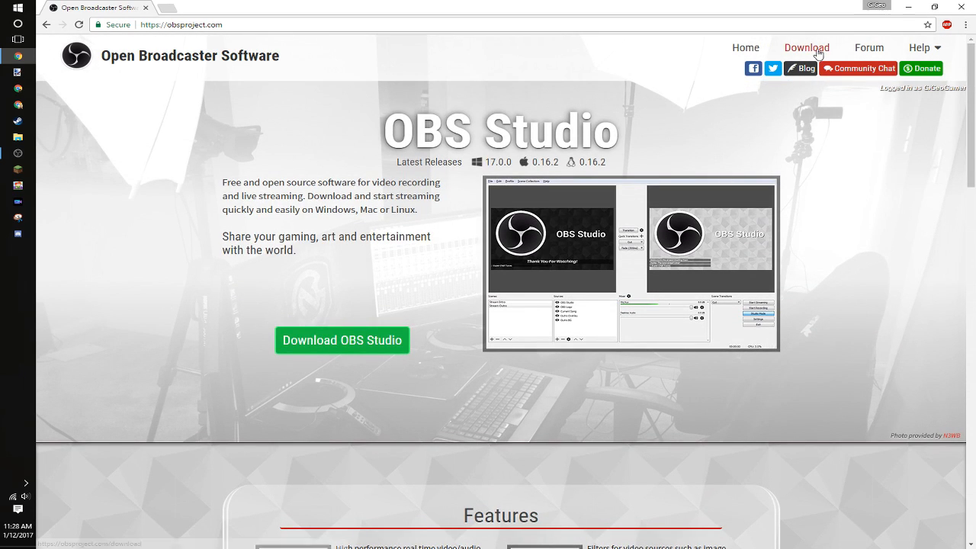
{"action": "mouse_move", "coordinate": [342, 340]}
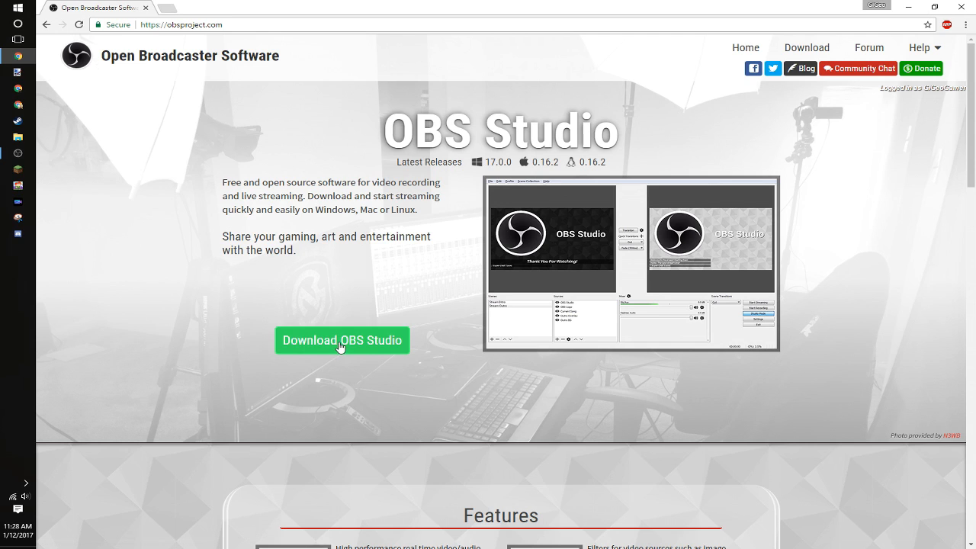
- Start downloading the OBS Studio 17.0.0 installer for Windows 7+
{"action": "left_click", "coordinate": [341, 340]}
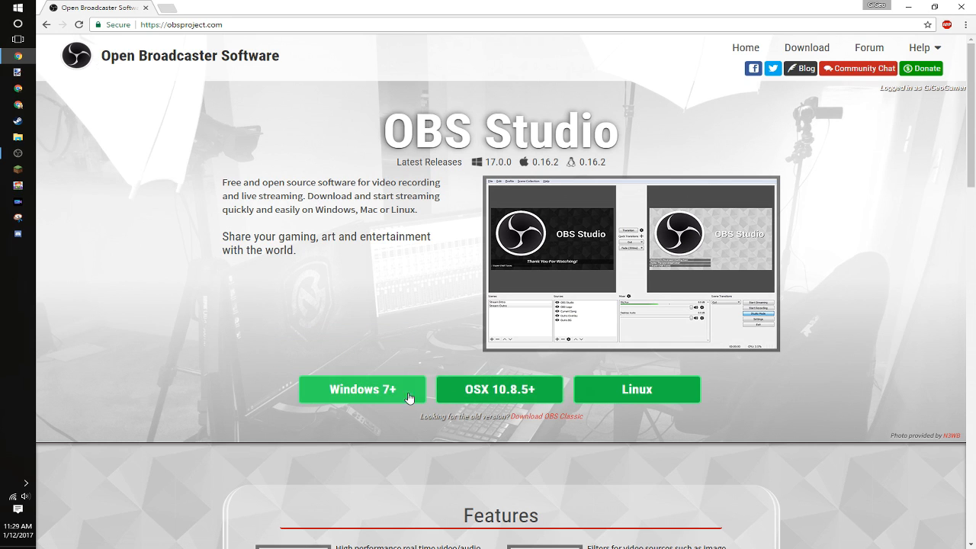
{"action": "left_click", "coordinate": [362, 389]}
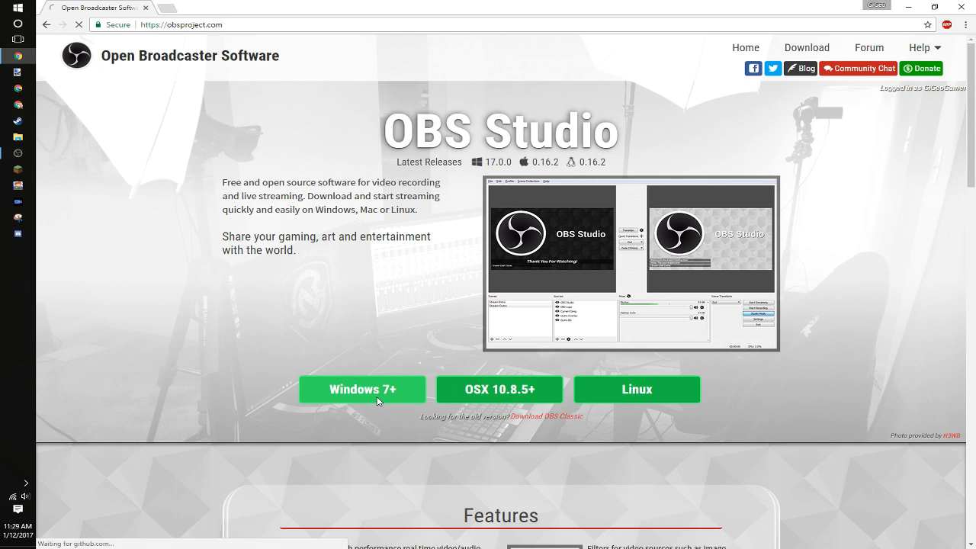
{"action": "left_click", "coordinate": [362, 389]}
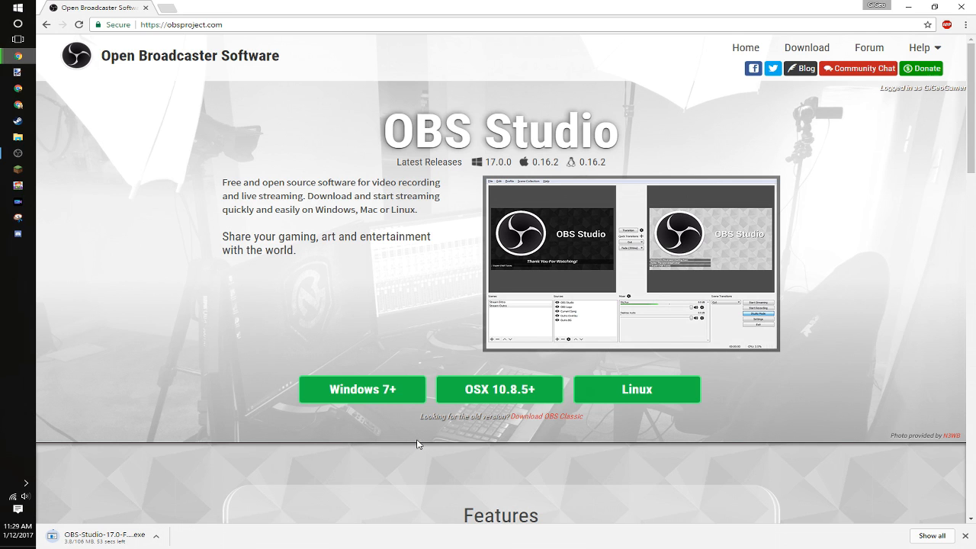
{"action": "mouse_move", "coordinate": [499, 390]}
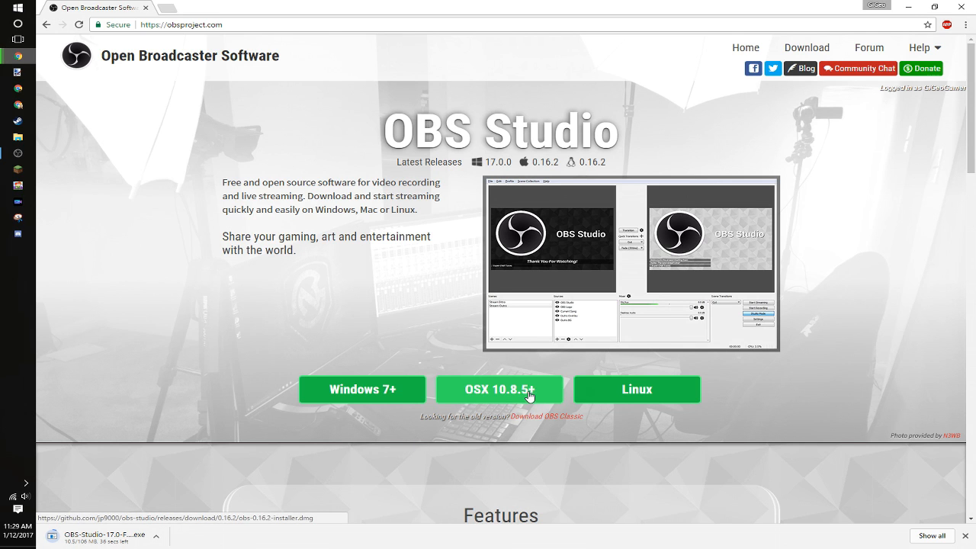
{"action": "mouse_move", "coordinate": [761, 25]}
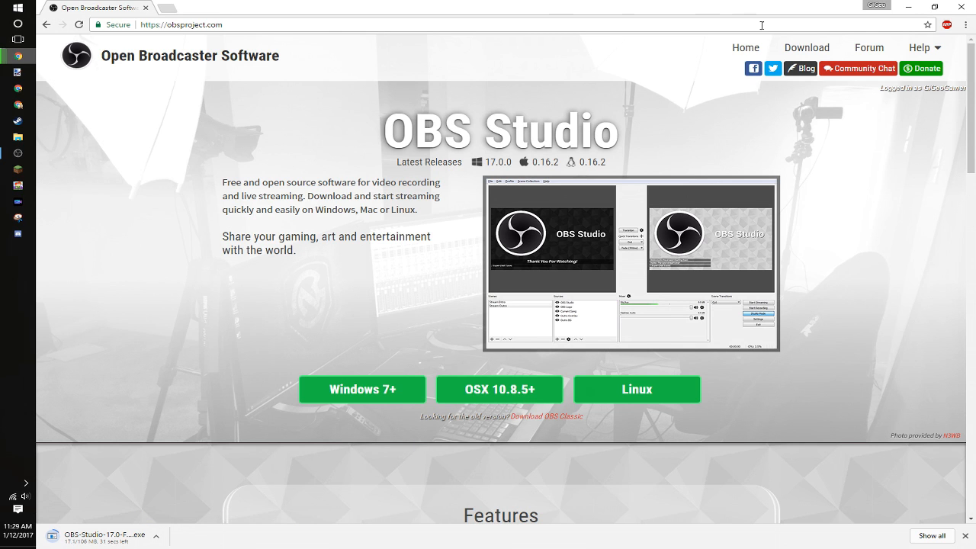
- Browse the OBS download page down to OBS Classic while the installer downloads
{"action": "left_click", "coordinate": [362, 389]}
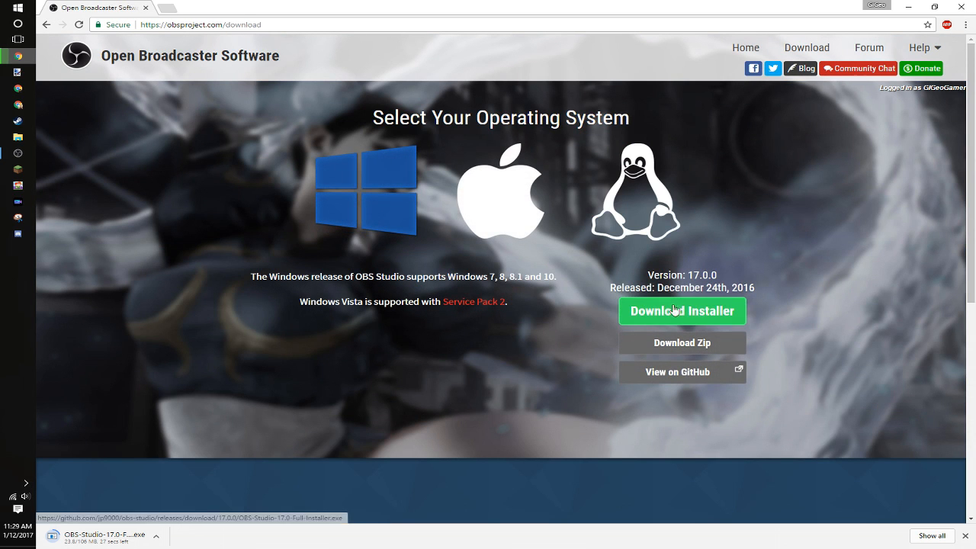
{"action": "mouse_move", "coordinate": [541, 302]}
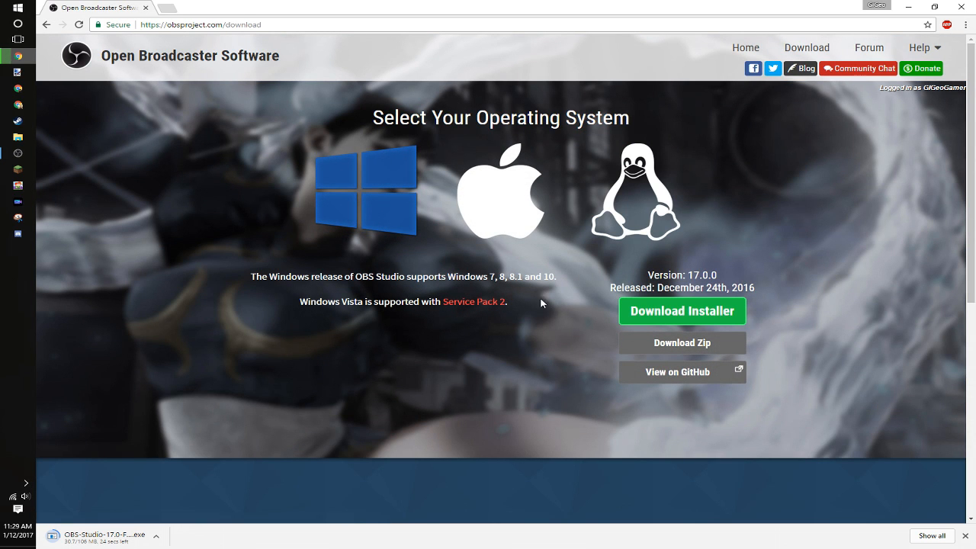
{"action": "scroll", "scroll_direction": "down", "scroll_amount": 3}
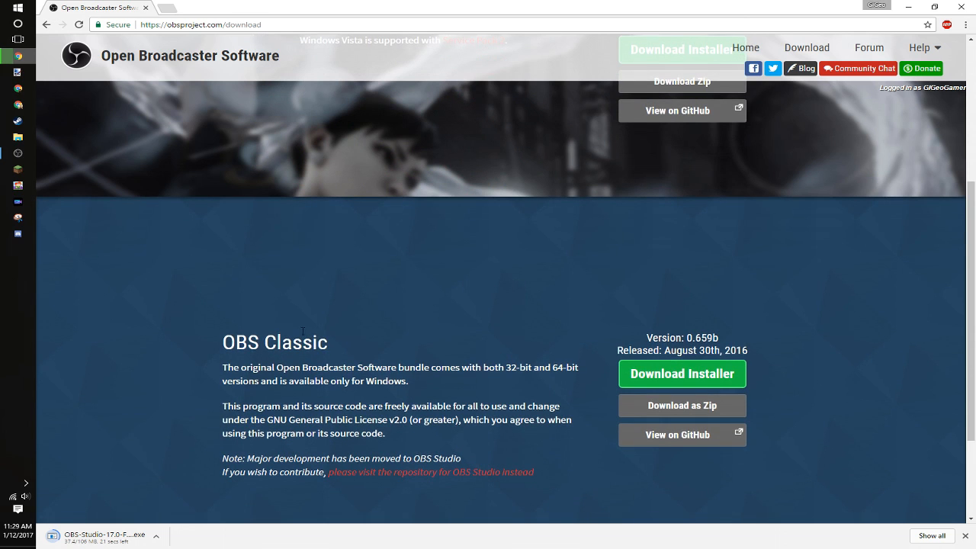
{"action": "mouse_move", "coordinate": [407, 345]}
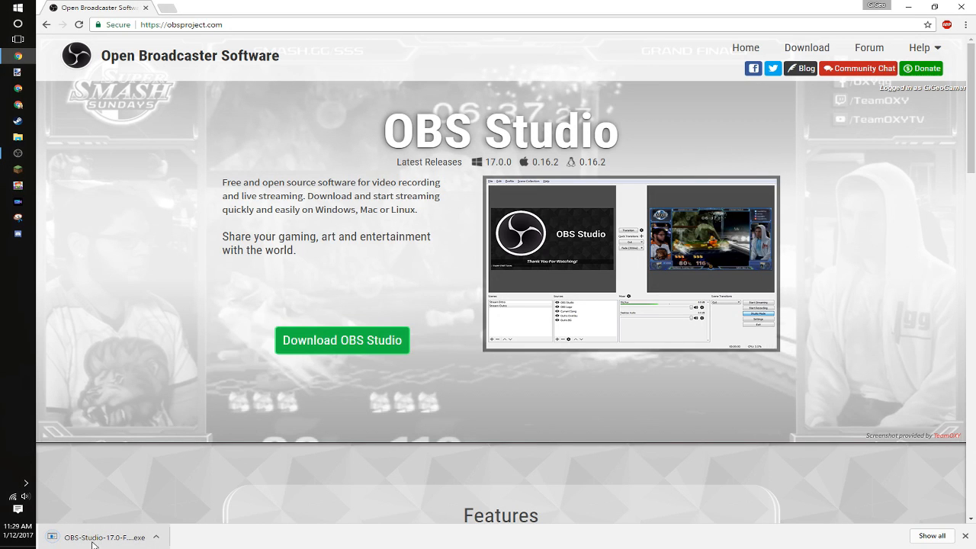
{"action": "mouse_move", "coordinate": [359, 340]}
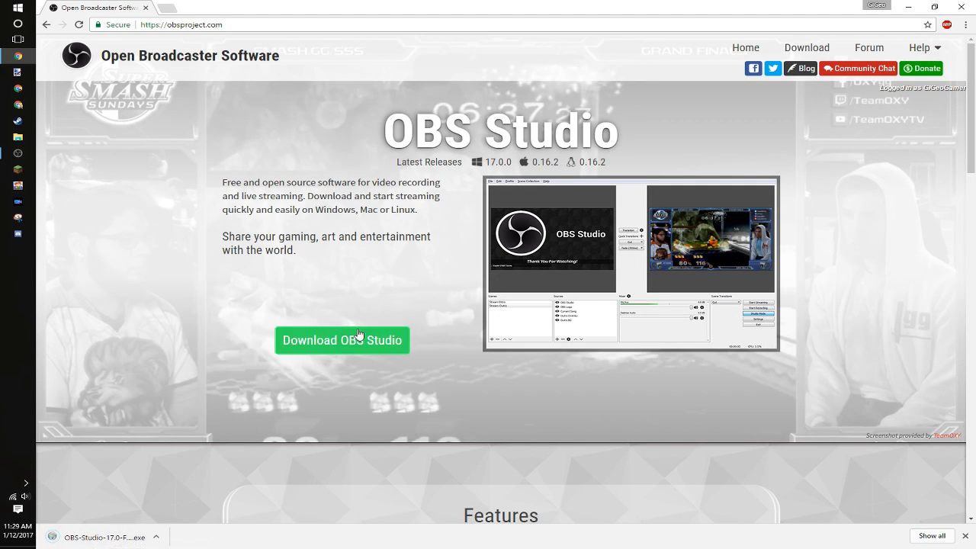
{"action": "mouse_move", "coordinate": [342, 340]}
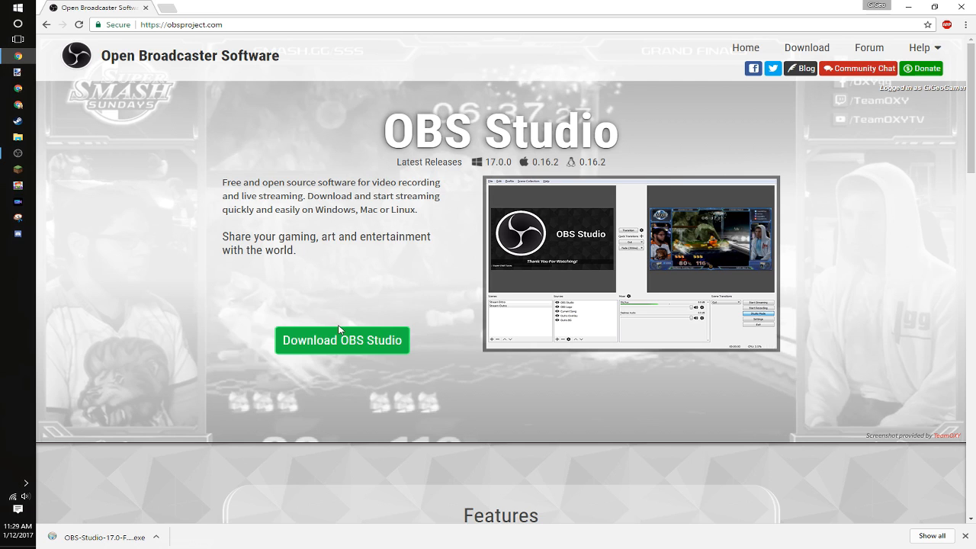
{"action": "mouse_move", "coordinate": [340, 330]}
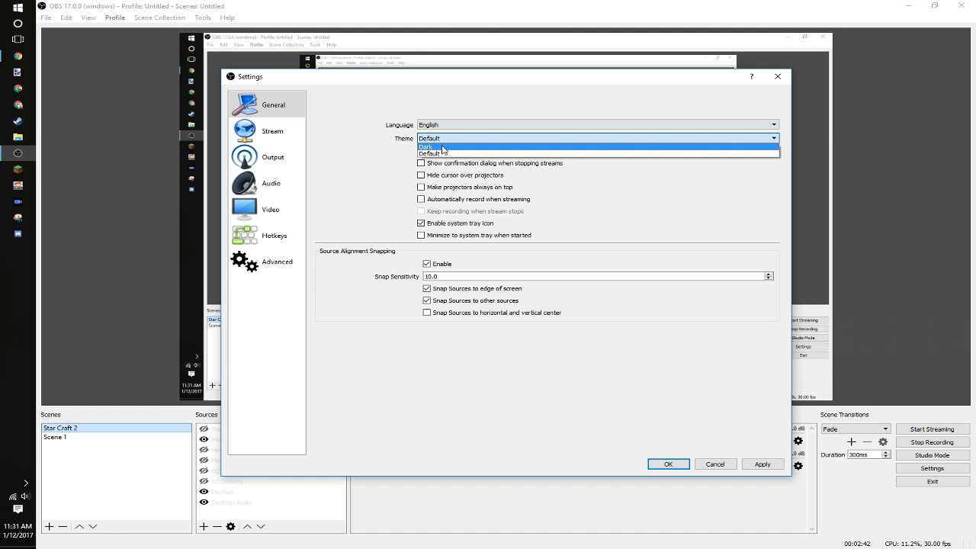
- Apply the Dark theme, check Twitch stream settings, then view Output settings
{"action": "left_click", "coordinate": [425, 146]}
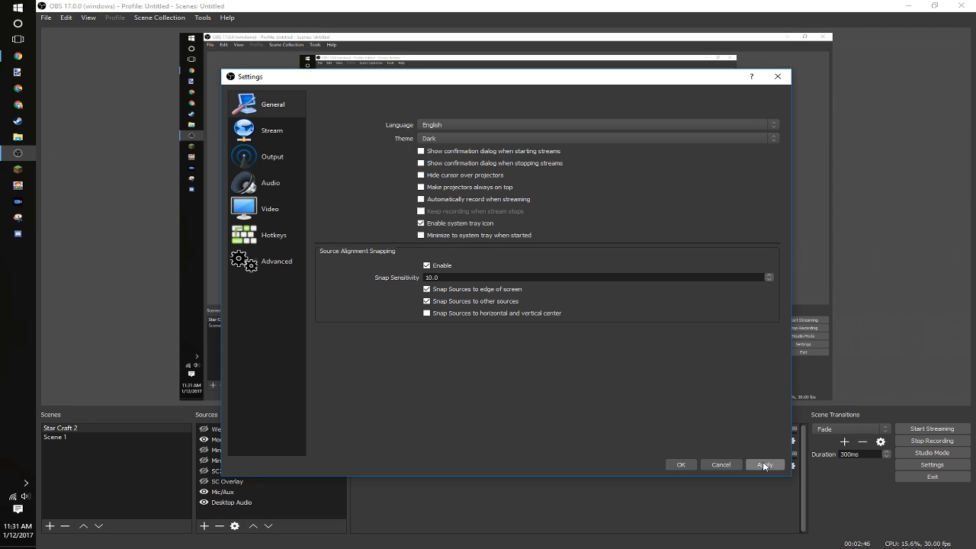
{"action": "left_click", "coordinate": [271, 130]}
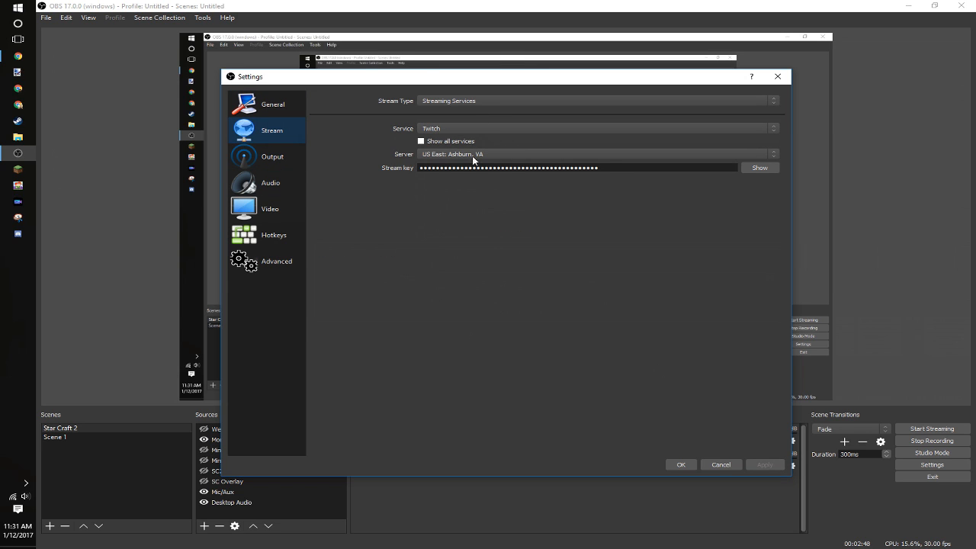
{"action": "mouse_move", "coordinate": [479, 165]}
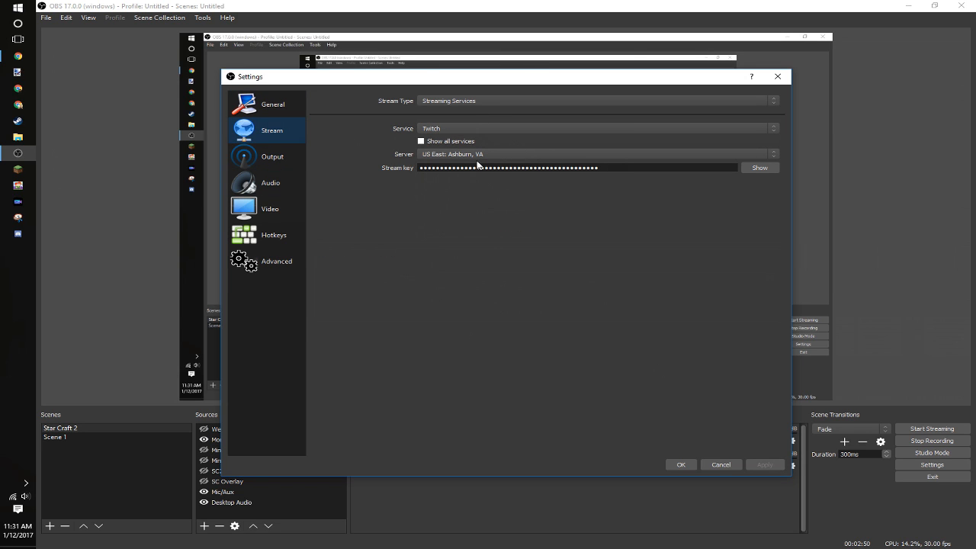
{"action": "mouse_move", "coordinate": [557, 176]}
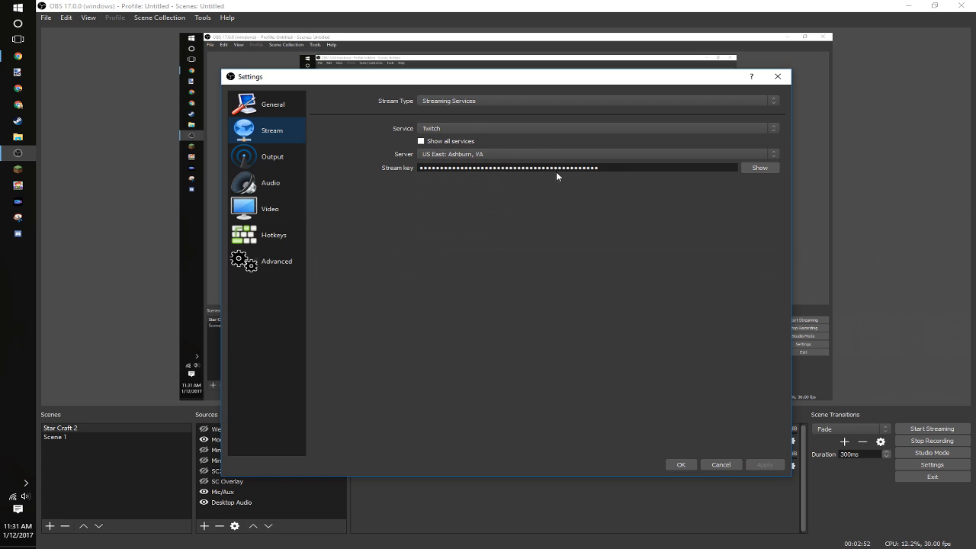
{"action": "mouse_move", "coordinate": [479, 122]}
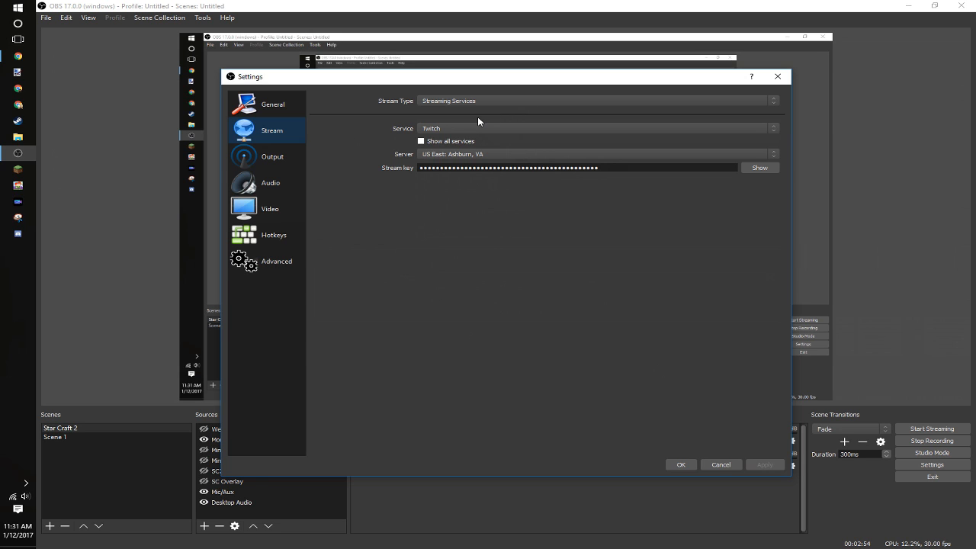
{"action": "left_click", "coordinate": [272, 156]}
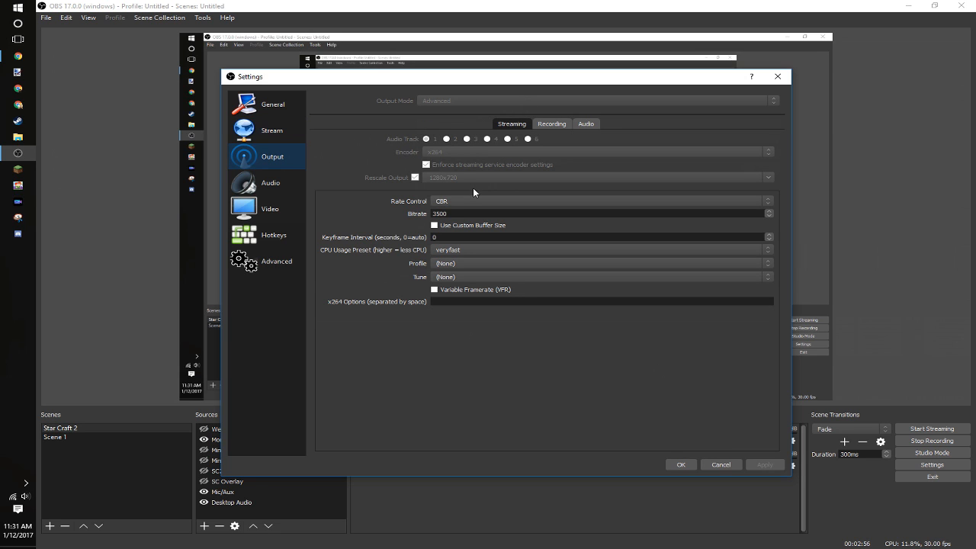
{"action": "mouse_move", "coordinate": [440, 121]}
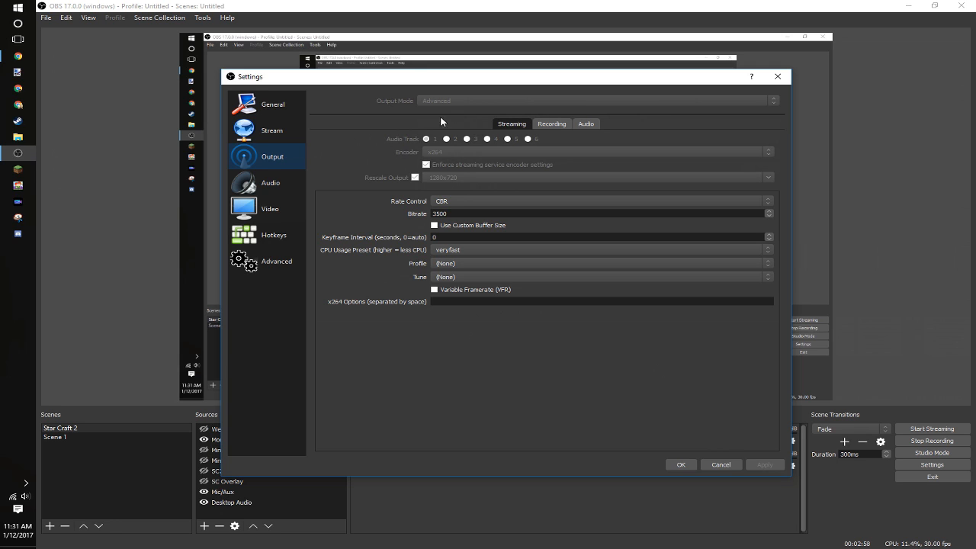
{"action": "mouse_move", "coordinate": [462, 113]}
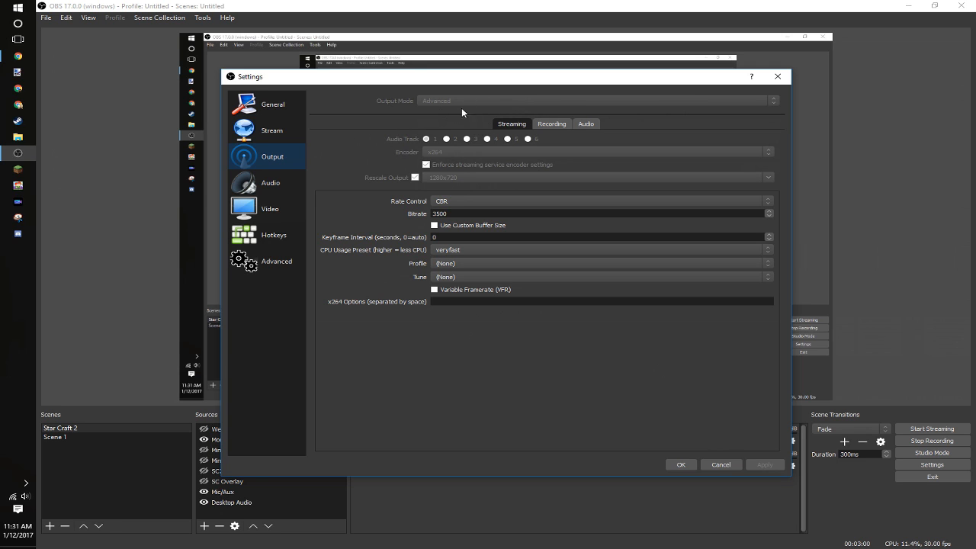
{"action": "mouse_move", "coordinate": [450, 171]}
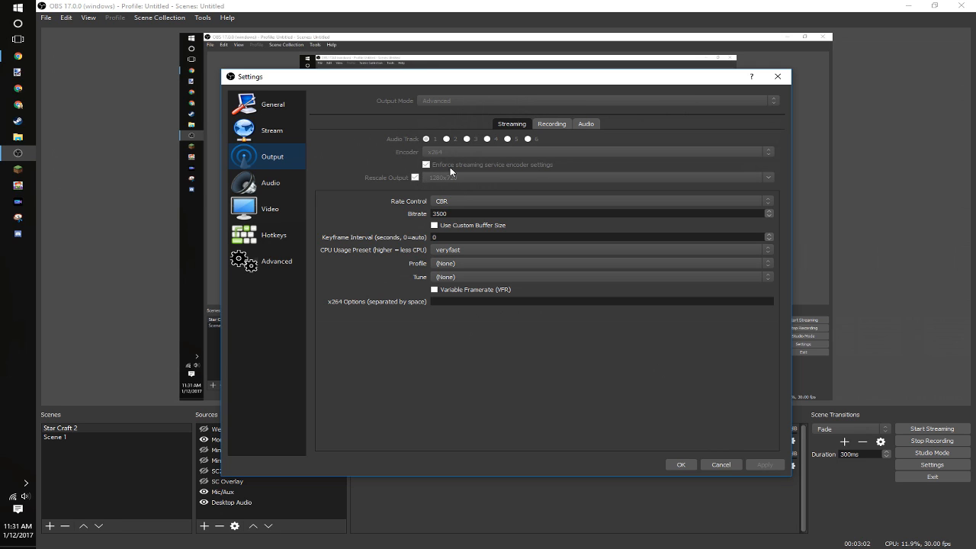
{"action": "mouse_move", "coordinate": [451, 188]}
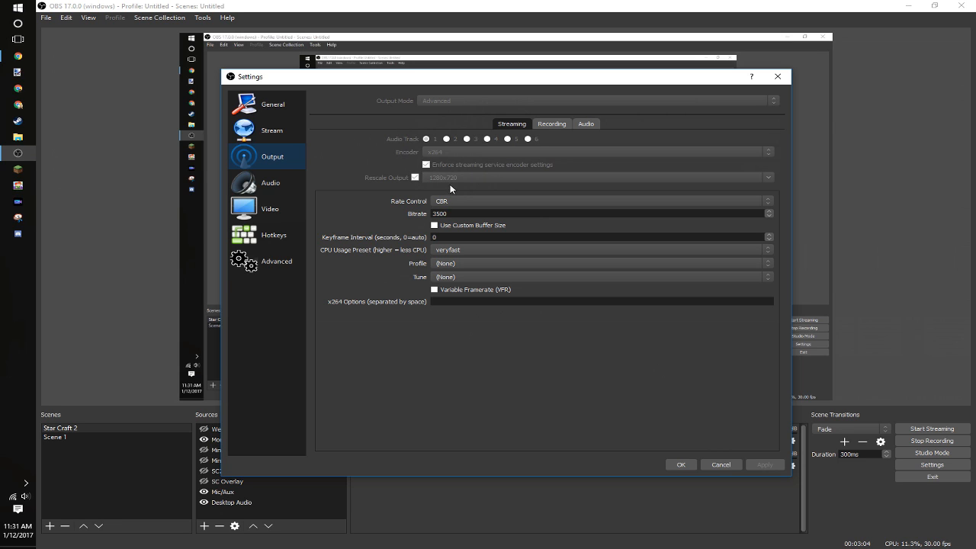
{"action": "mouse_move", "coordinate": [441, 166]}
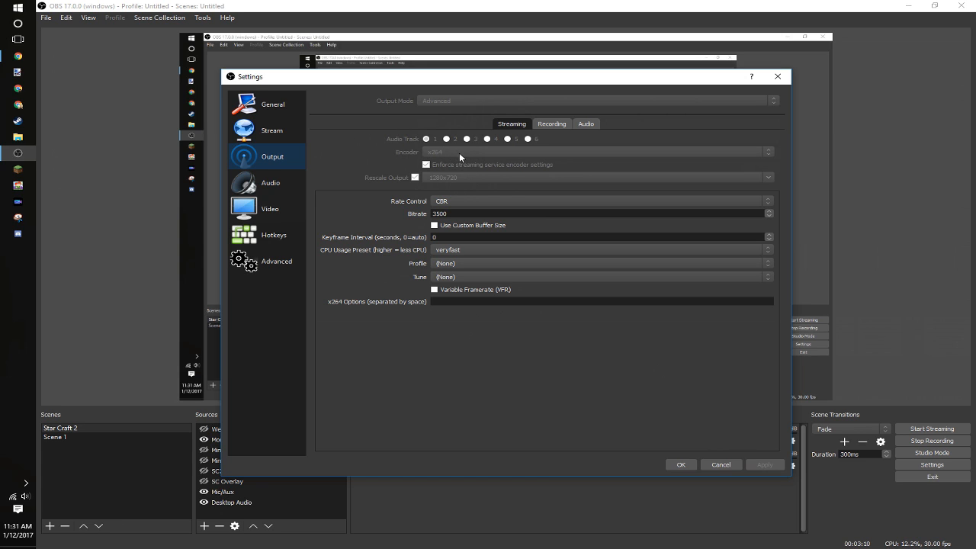
{"action": "mouse_move", "coordinate": [427, 153]}
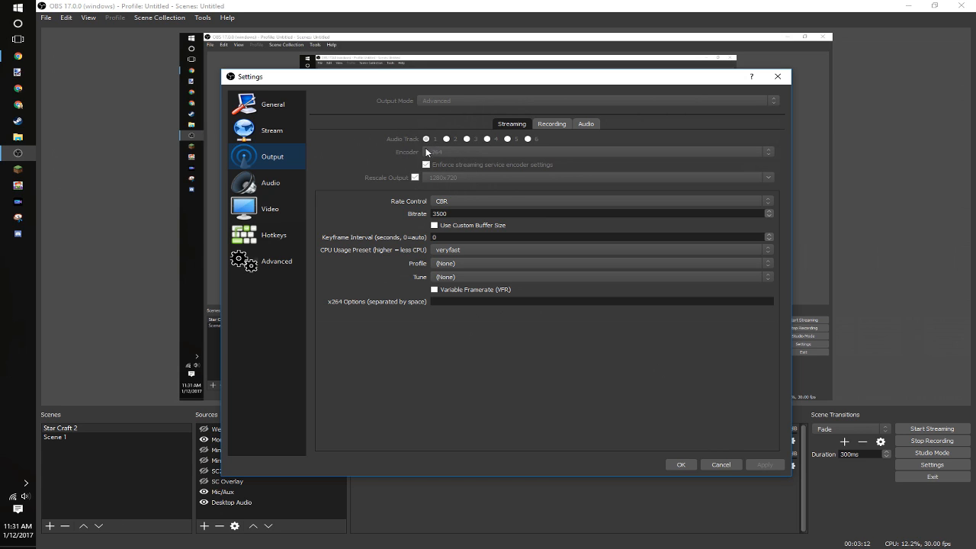
{"action": "mouse_move", "coordinate": [438, 212]}
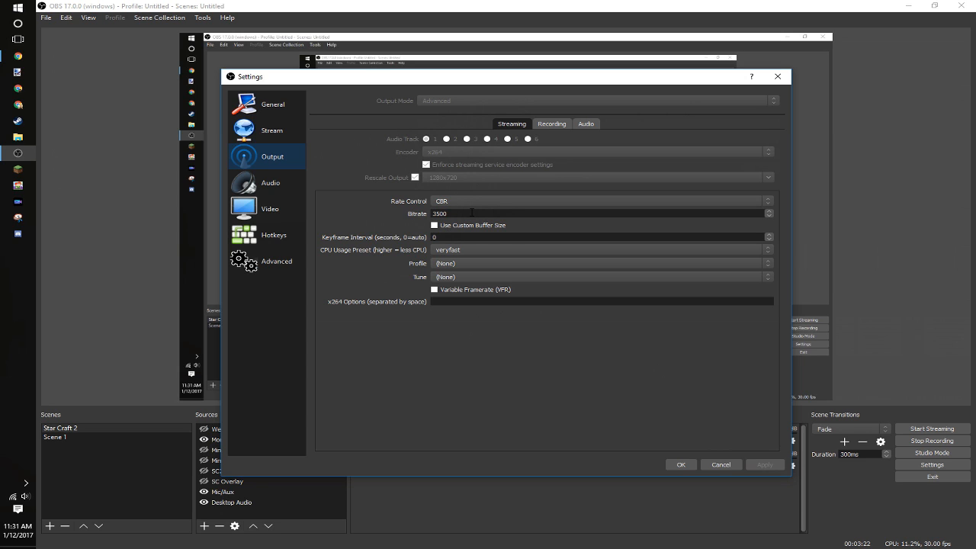
{"action": "mouse_move", "coordinate": [465, 235]}
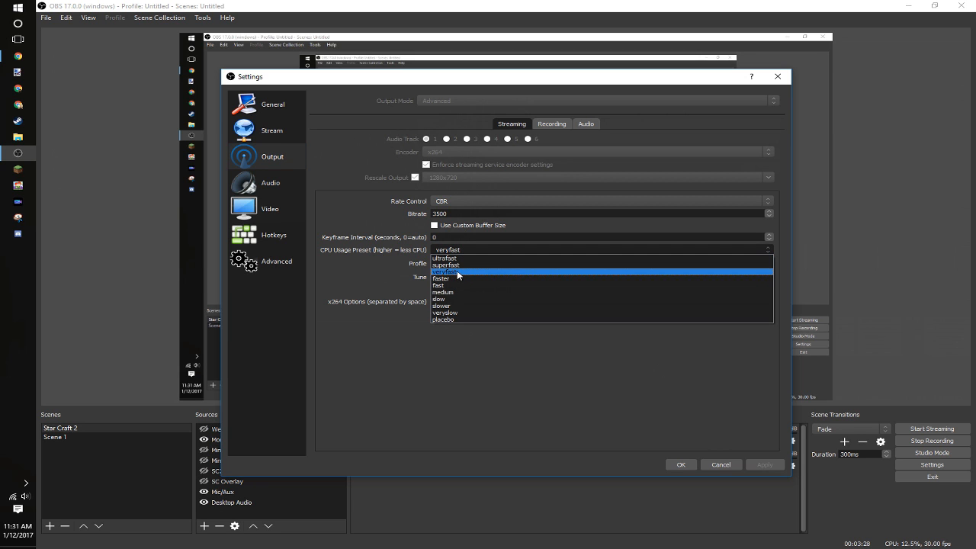
{"action": "mouse_move", "coordinate": [473, 265]}
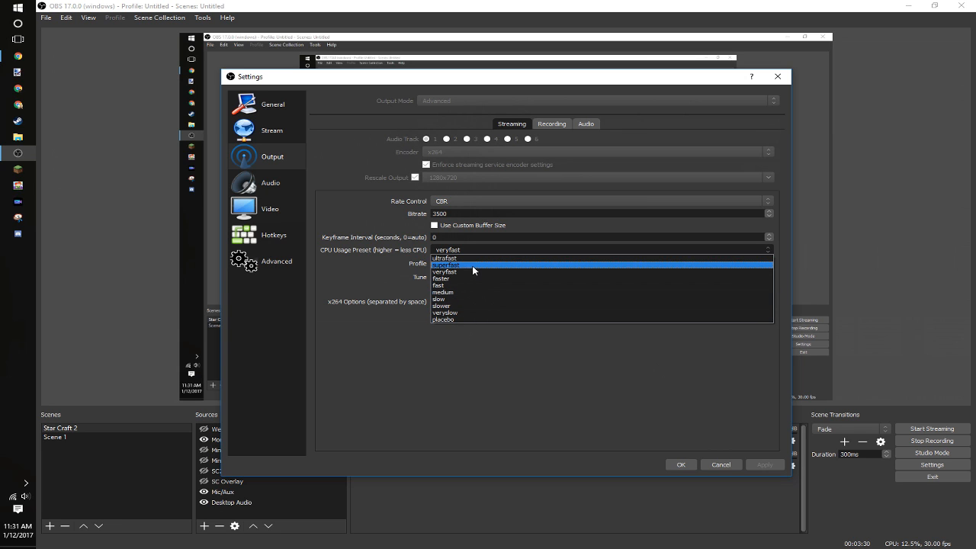
{"action": "mouse_move", "coordinate": [459, 272]}
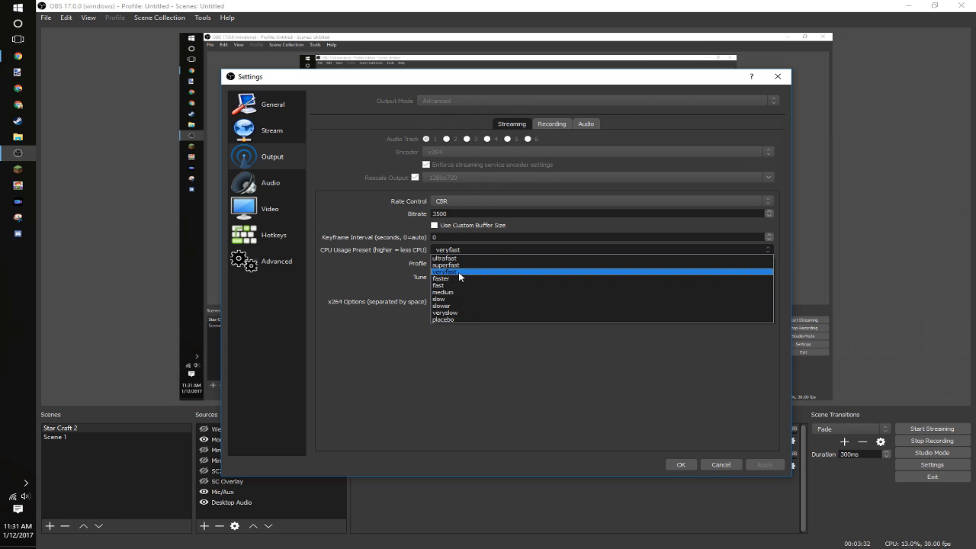
- Keep the veryfast CPU usage preset and view the mp4 Recording settings
{"action": "left_click", "coordinate": [443, 271]}
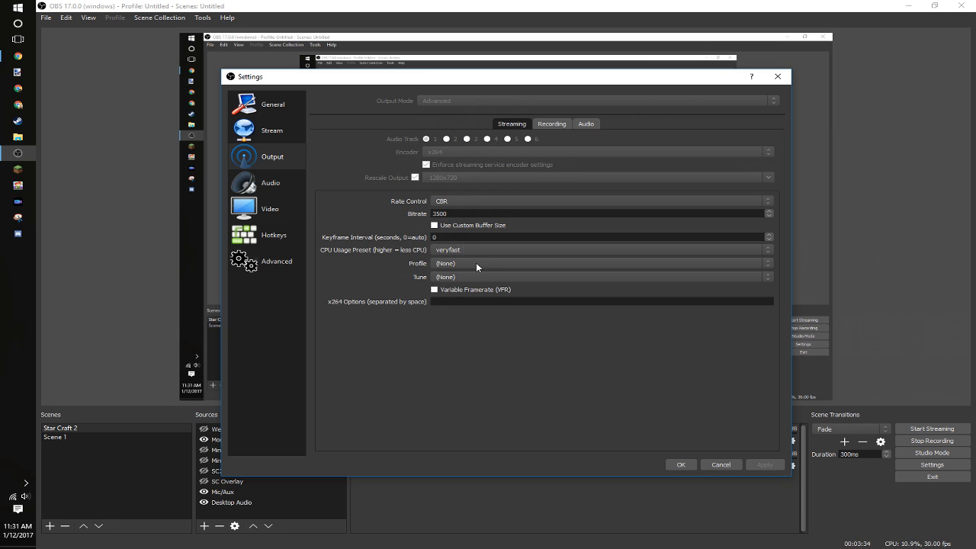
{"action": "mouse_move", "coordinate": [469, 301]}
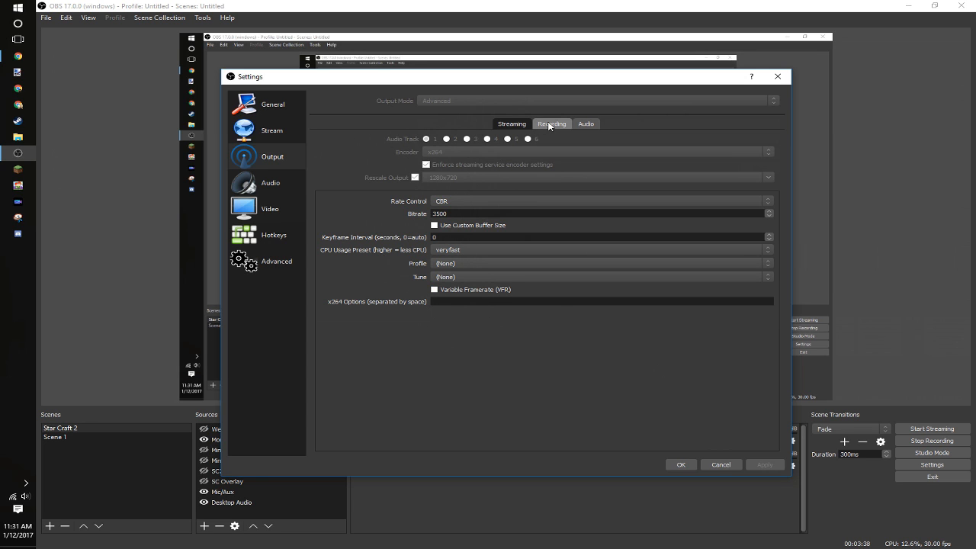
{"action": "left_click", "coordinate": [551, 124]}
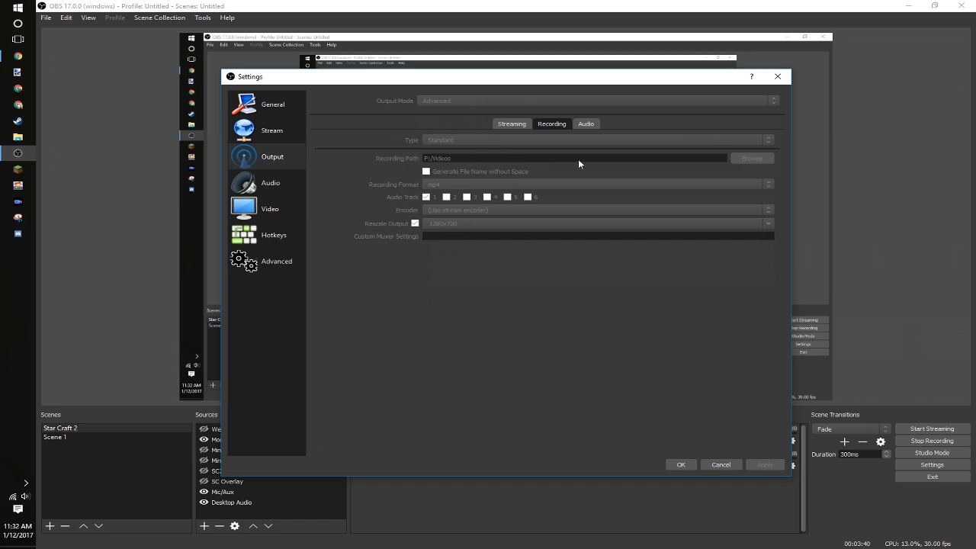
{"action": "mouse_move", "coordinate": [442, 170]}
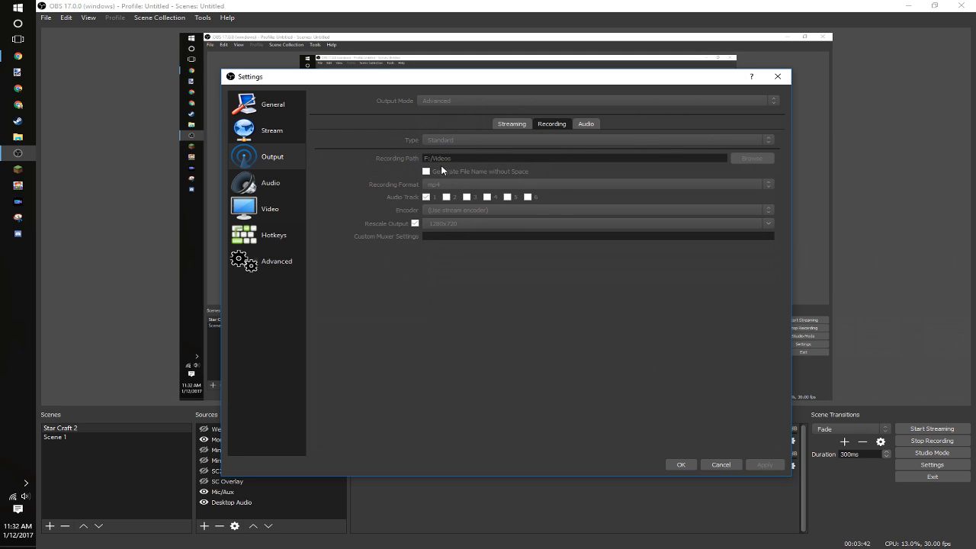
{"action": "mouse_move", "coordinate": [460, 203]}
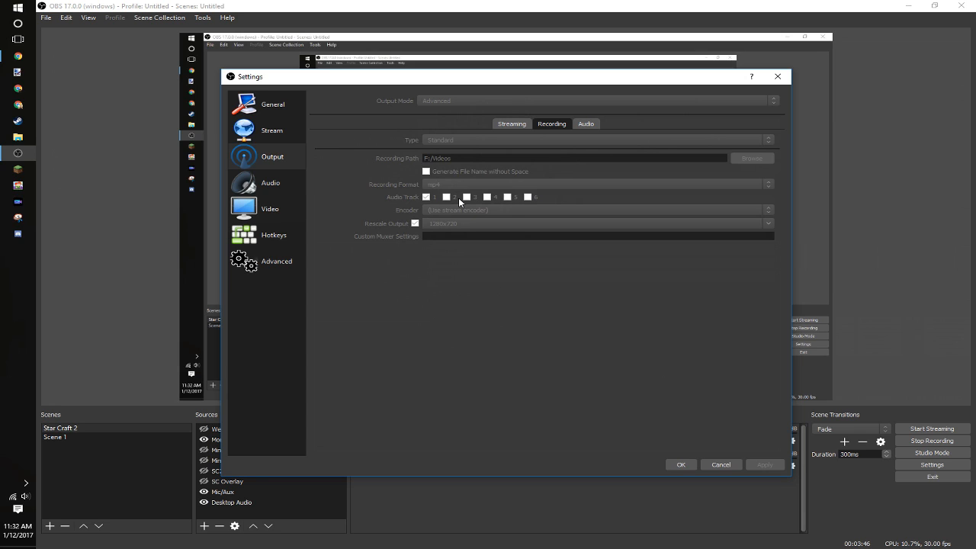
{"action": "mouse_move", "coordinate": [470, 185]}
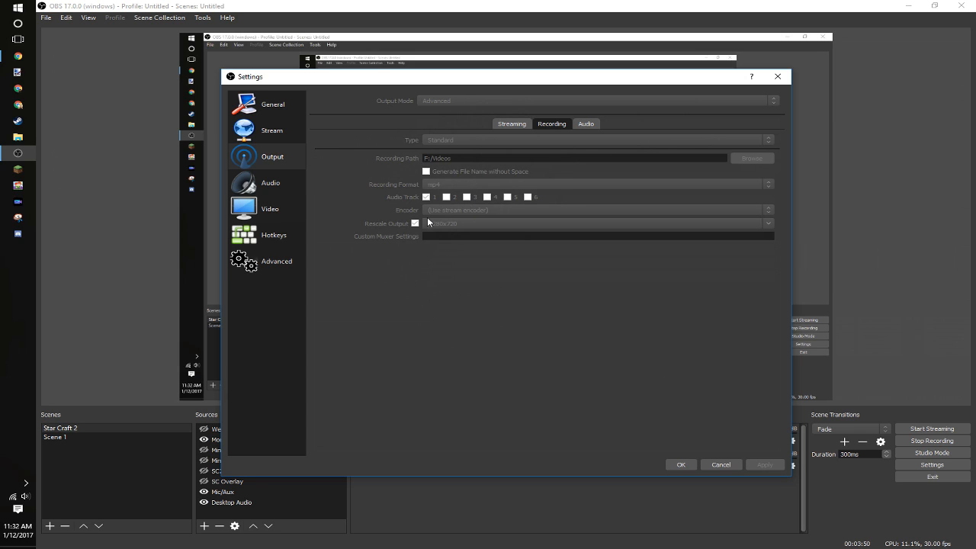
{"action": "mouse_move", "coordinate": [465, 216]}
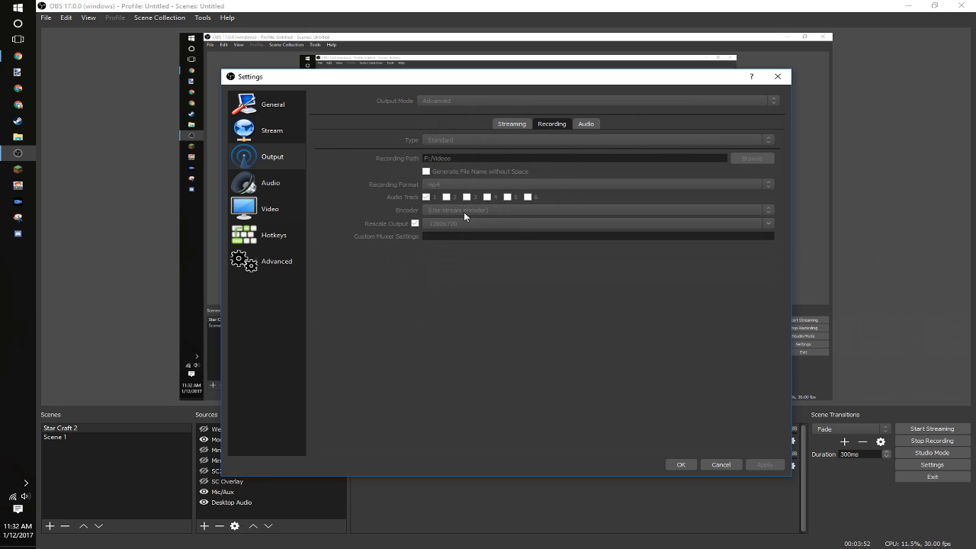
- Compare the Streaming and Audio track output tabs, then go to Audio settings
{"action": "left_click", "coordinate": [512, 124]}
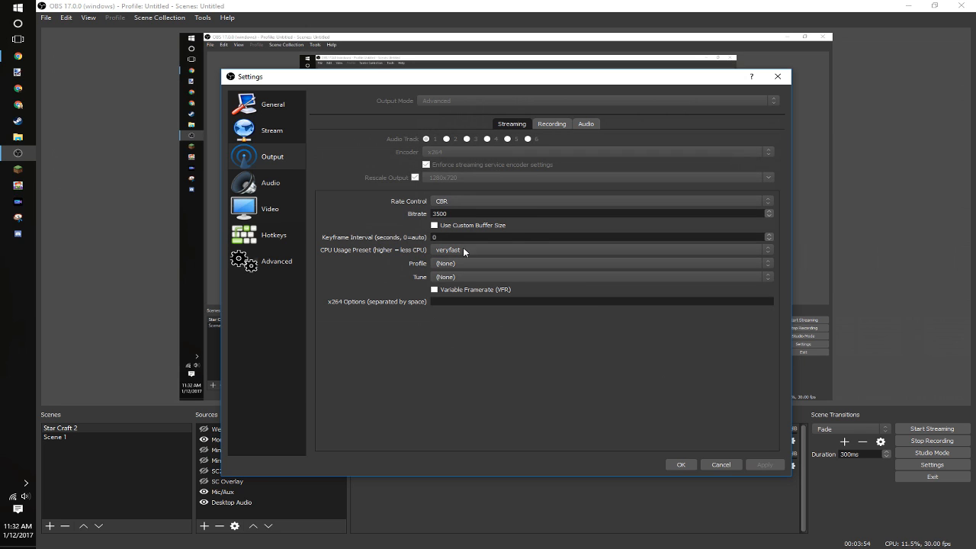
{"action": "left_click", "coordinate": [586, 124]}
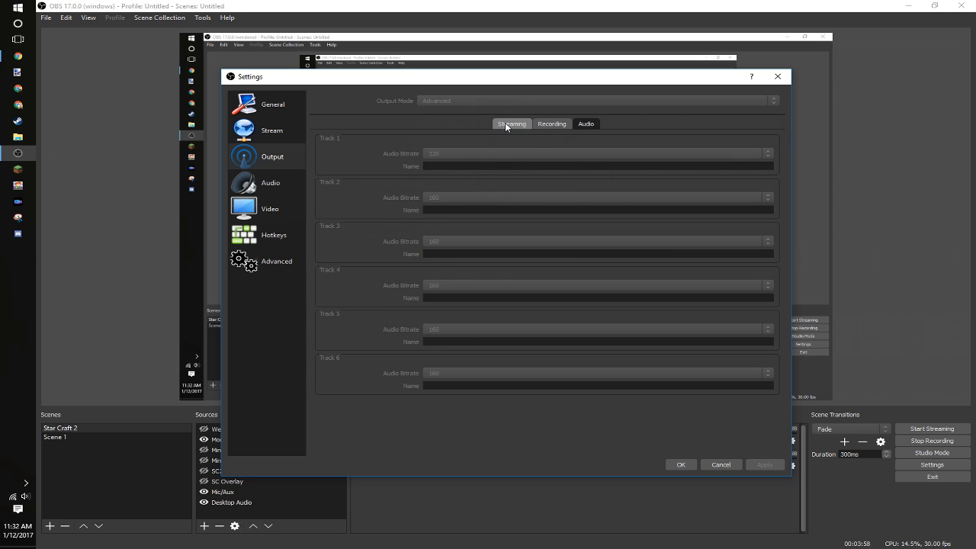
{"action": "left_click", "coordinate": [512, 124]}
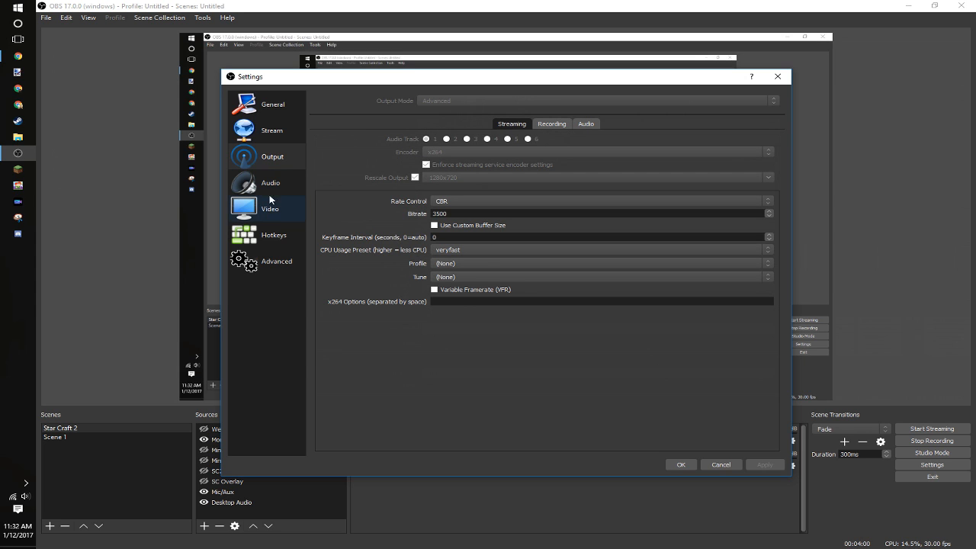
{"action": "left_click", "coordinate": [270, 182]}
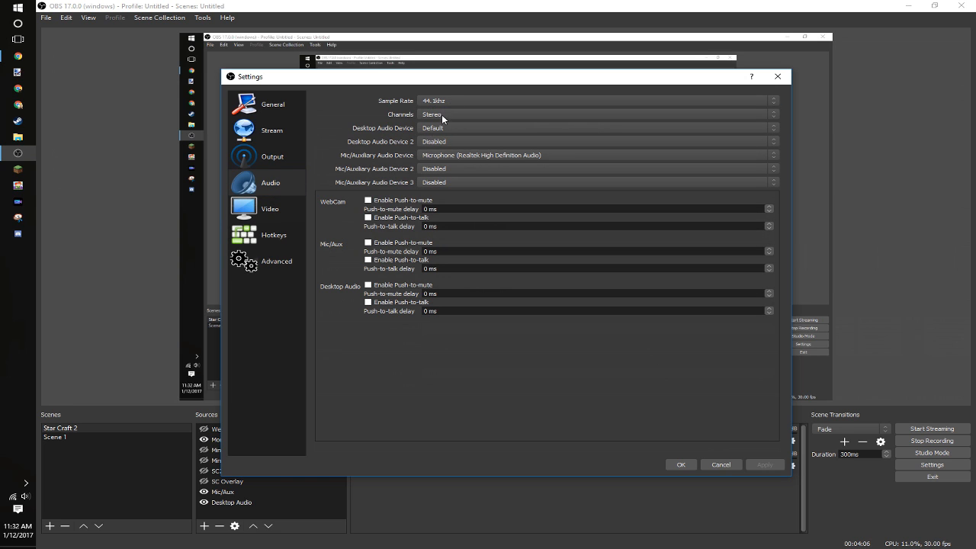
{"action": "mouse_move", "coordinate": [467, 160]}
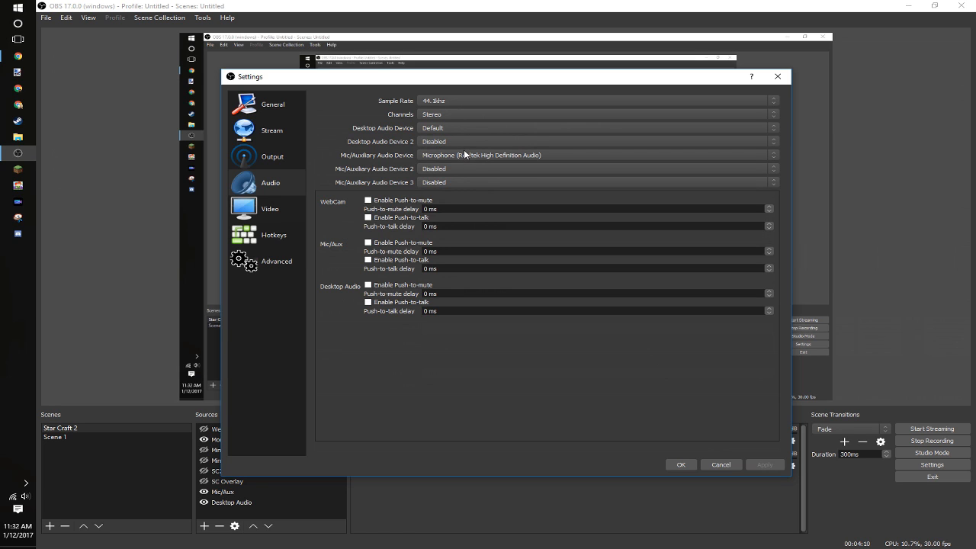
{"action": "mouse_move", "coordinate": [479, 123]}
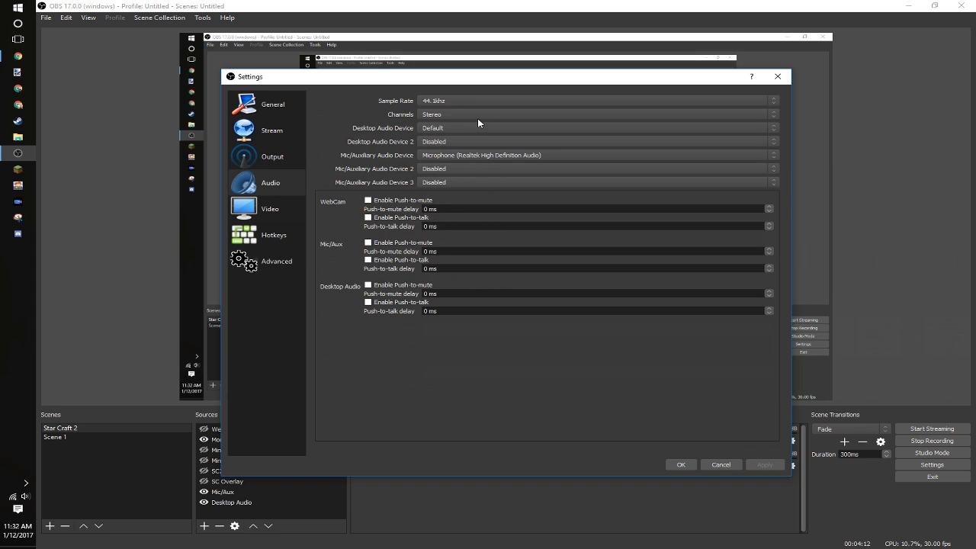
{"action": "mouse_move", "coordinate": [472, 112]}
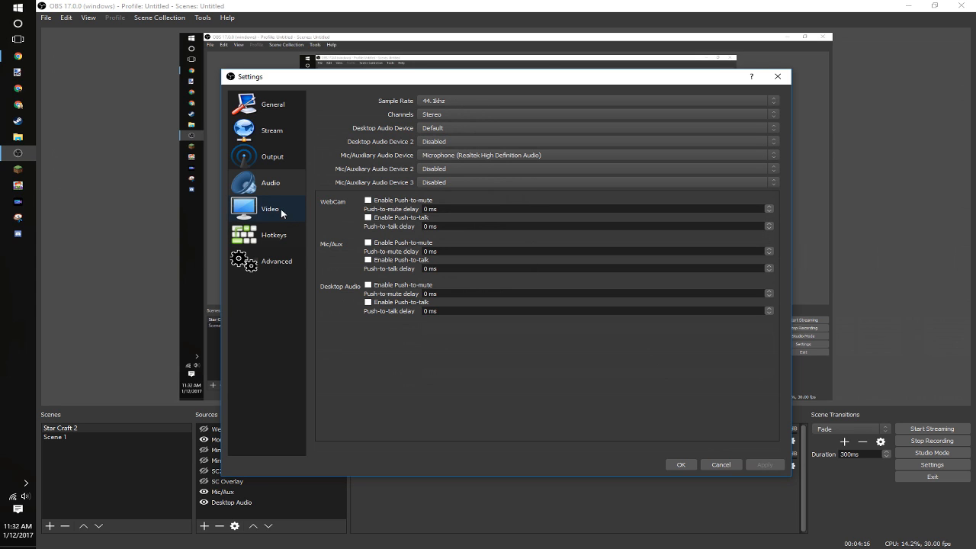
- Check the 44.1 kHz stereo audio devices, then go to Video settings
{"action": "left_click", "coordinate": [270, 209]}
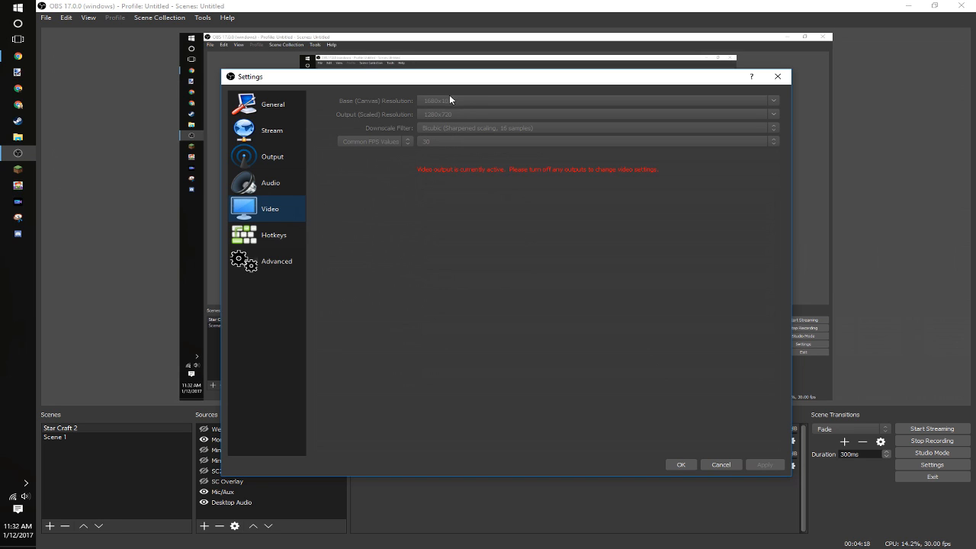
{"action": "mouse_move", "coordinate": [456, 103]}
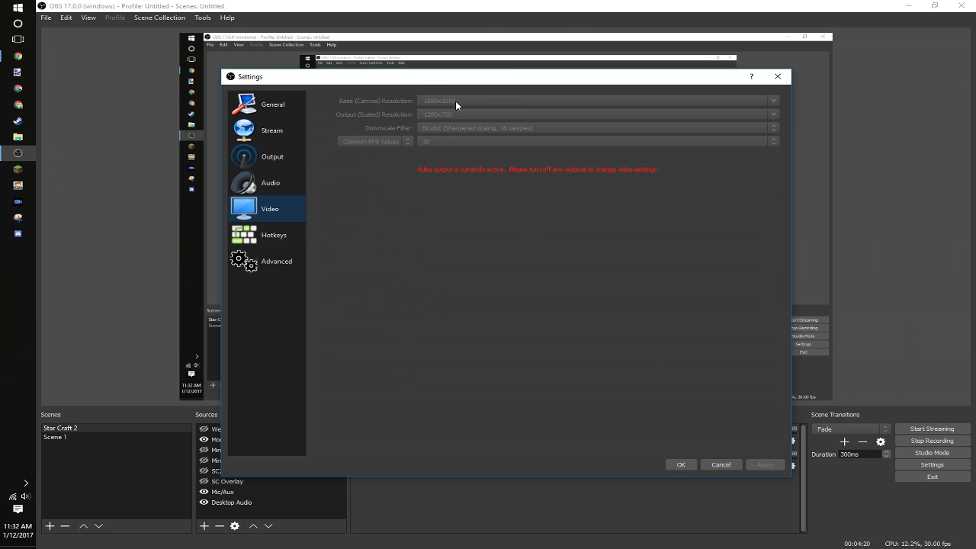
{"action": "mouse_move", "coordinate": [439, 114]}
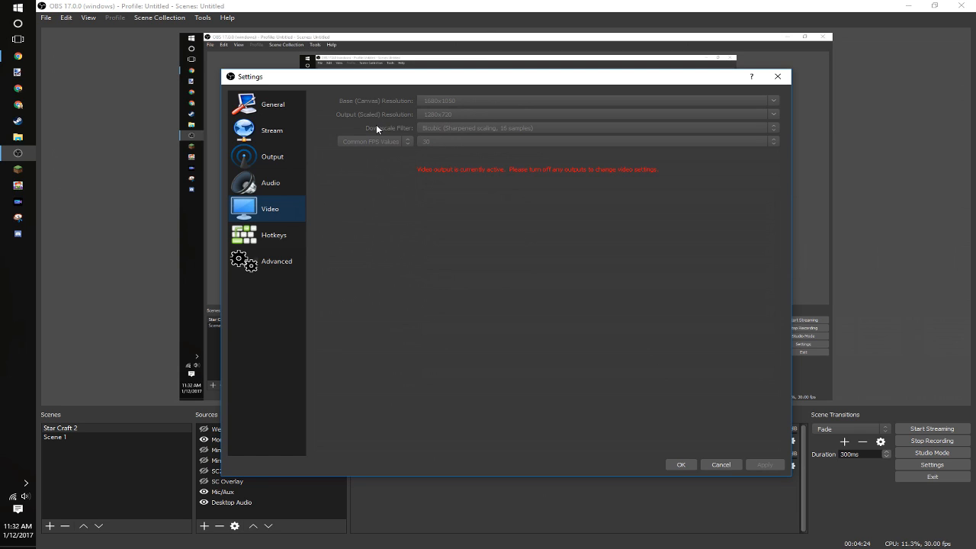
{"action": "mouse_move", "coordinate": [402, 131]}
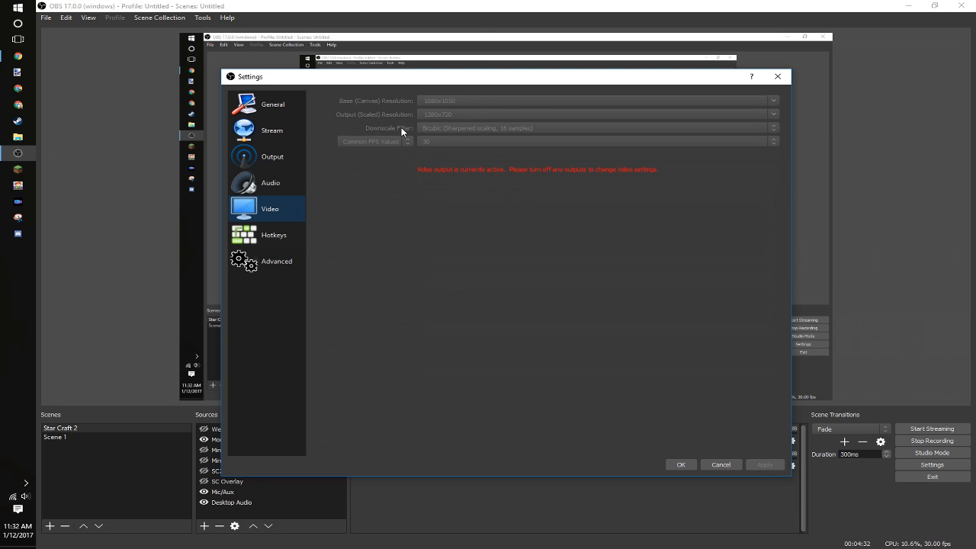
{"action": "mouse_move", "coordinate": [436, 121]}
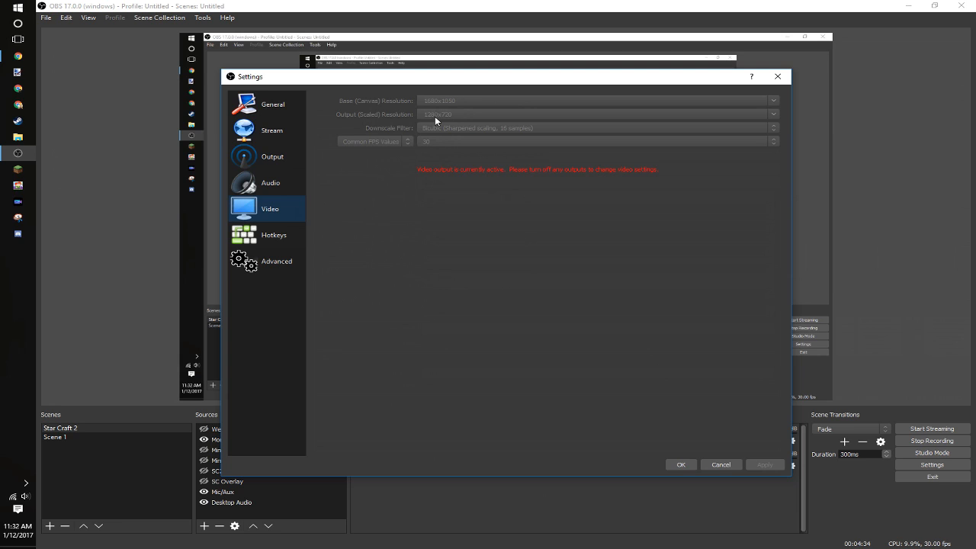
{"action": "mouse_move", "coordinate": [444, 142]}
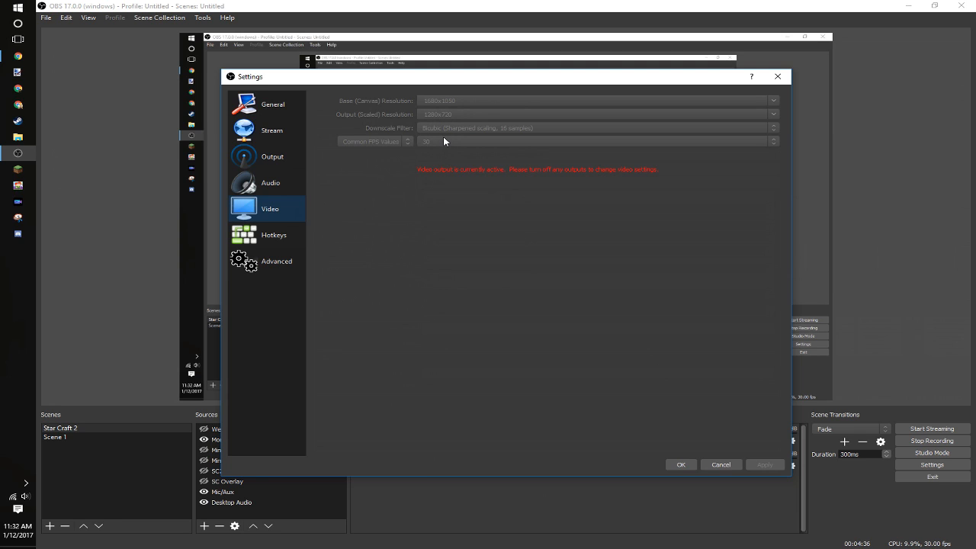
{"action": "mouse_move", "coordinate": [402, 146]}
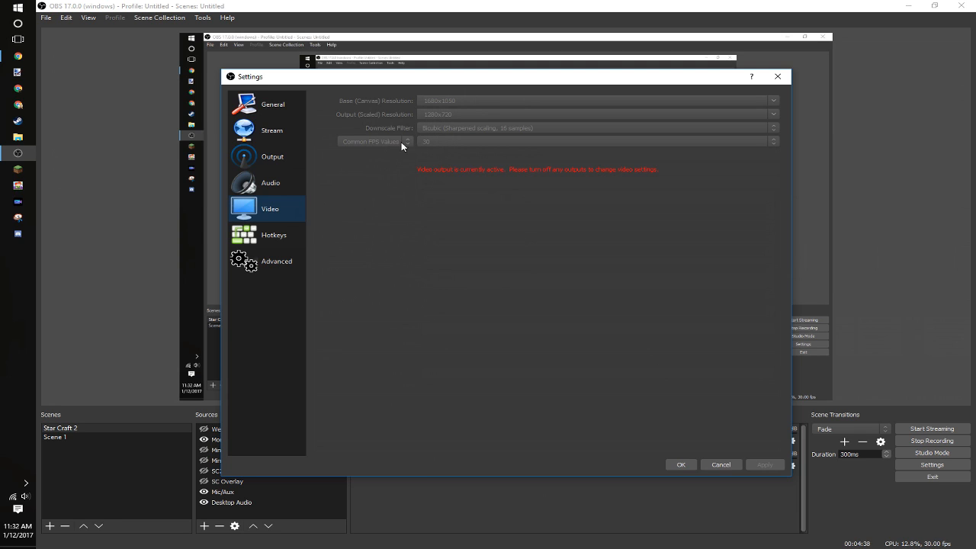
{"action": "mouse_move", "coordinate": [488, 153]}
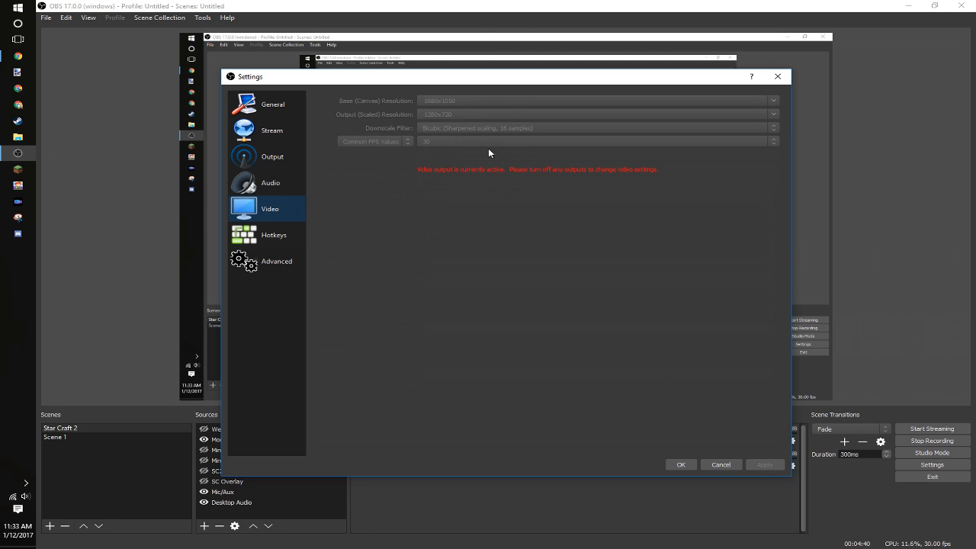
{"action": "mouse_move", "coordinate": [522, 123]}
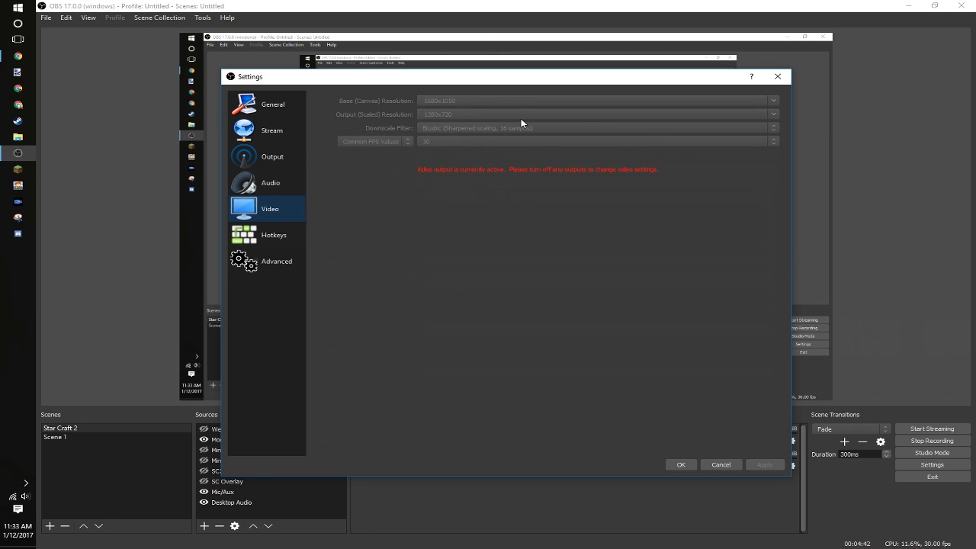
{"action": "mouse_move", "coordinate": [473, 139]}
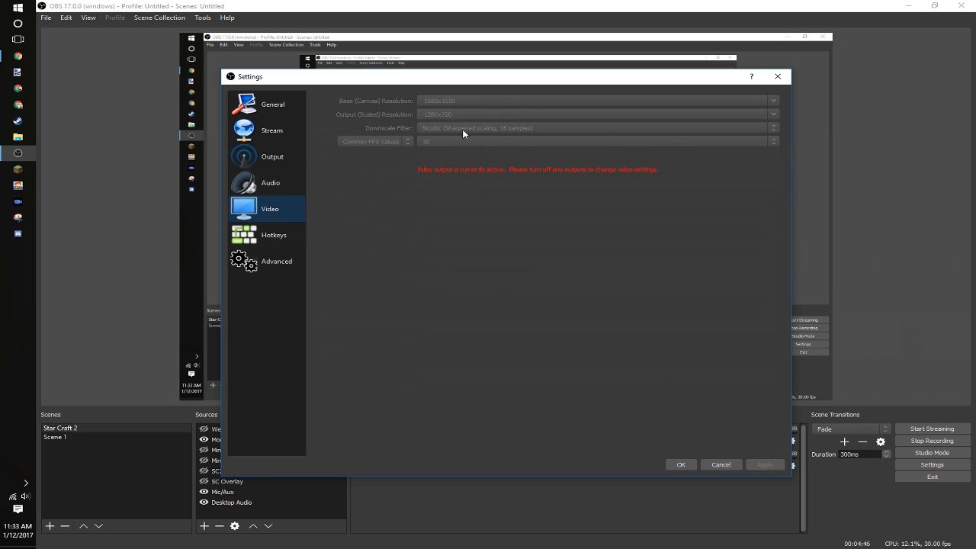
{"action": "mouse_move", "coordinate": [535, 144]}
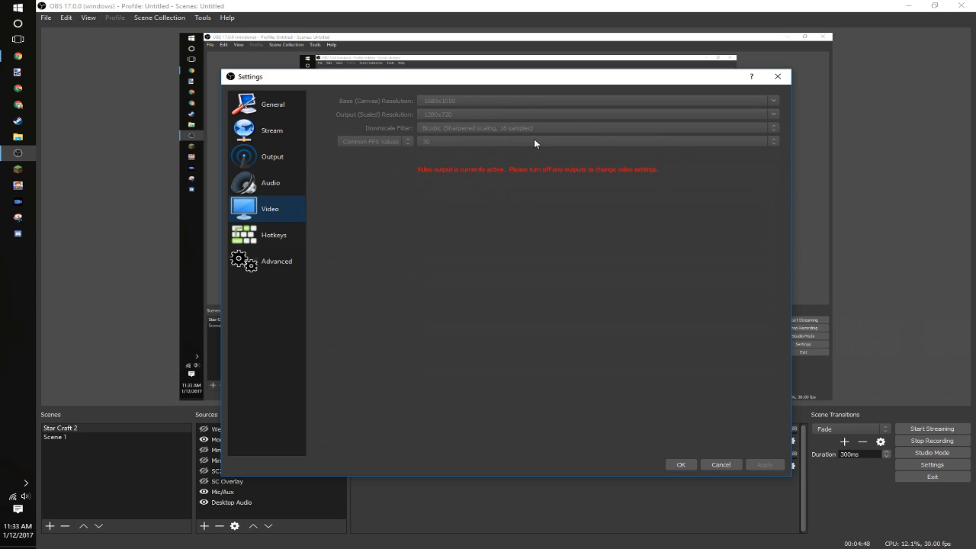
- Check the 1080p canvas, 720p output and 30 FPS, then go to Hotkeys
{"action": "left_click", "coordinate": [273, 234]}
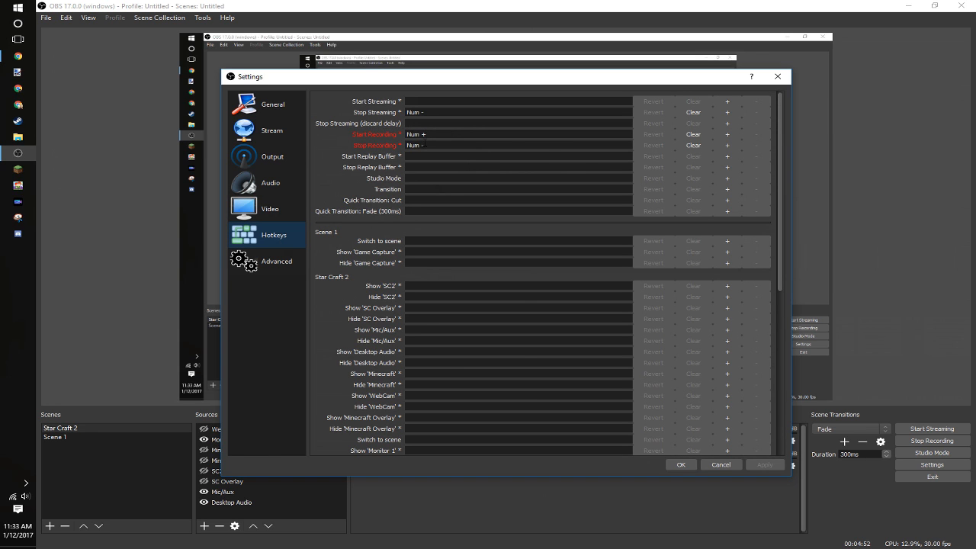
{"action": "mouse_move", "coordinate": [478, 143]}
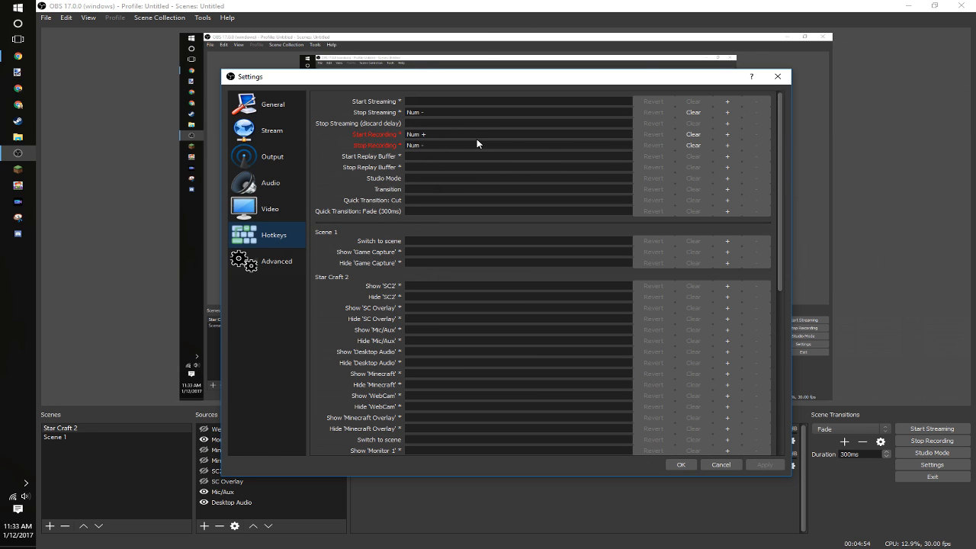
- Scroll through the streaming, recording and scene source hotkeys, then go to Advanced
{"action": "scroll", "scroll_direction": "down", "scroll_amount": 3}
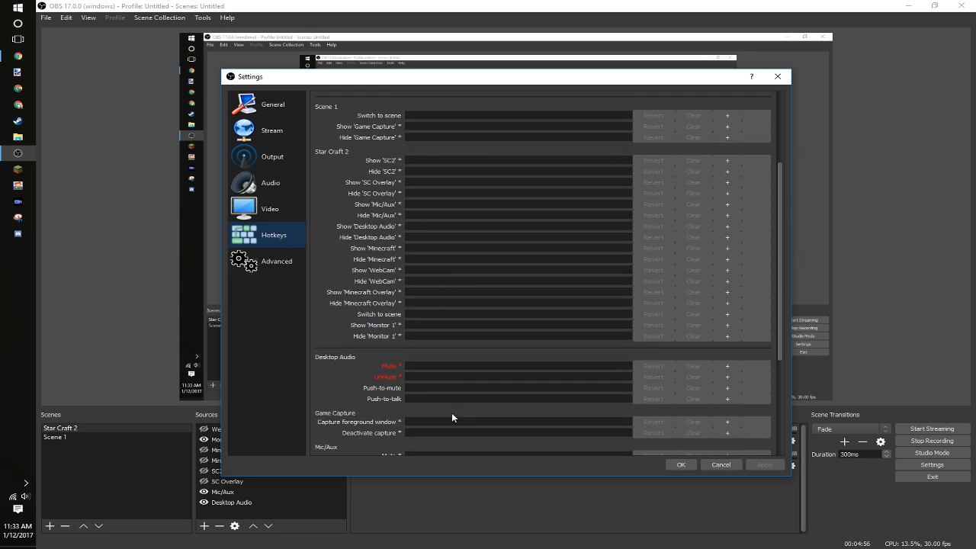
{"action": "scroll", "scroll_direction": "down", "scroll_amount": 3}
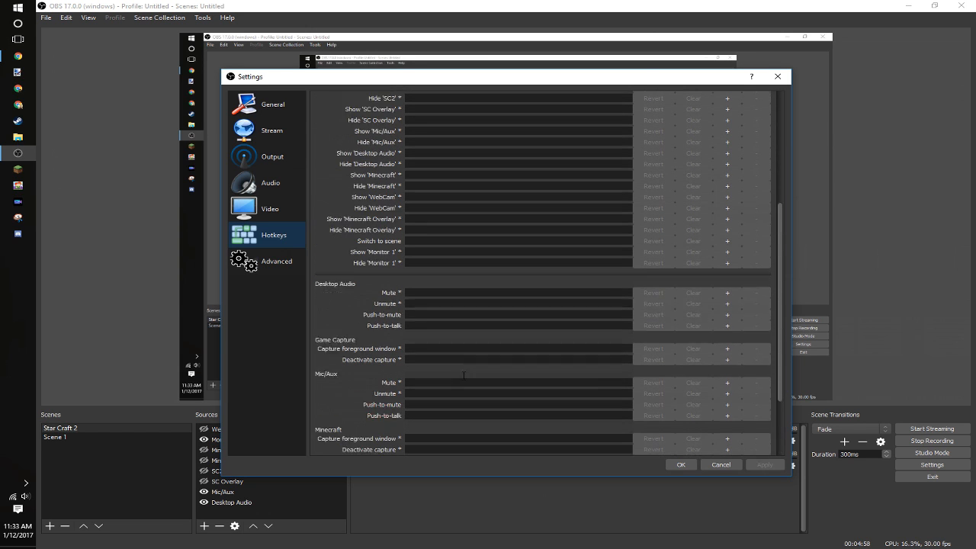
{"action": "left_click", "coordinate": [276, 261]}
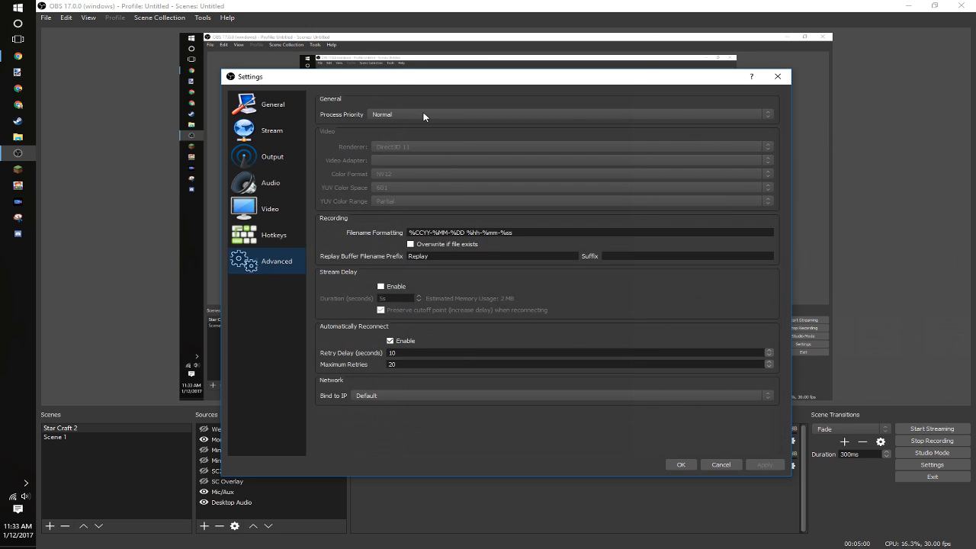
{"action": "mouse_move", "coordinate": [528, 221]}
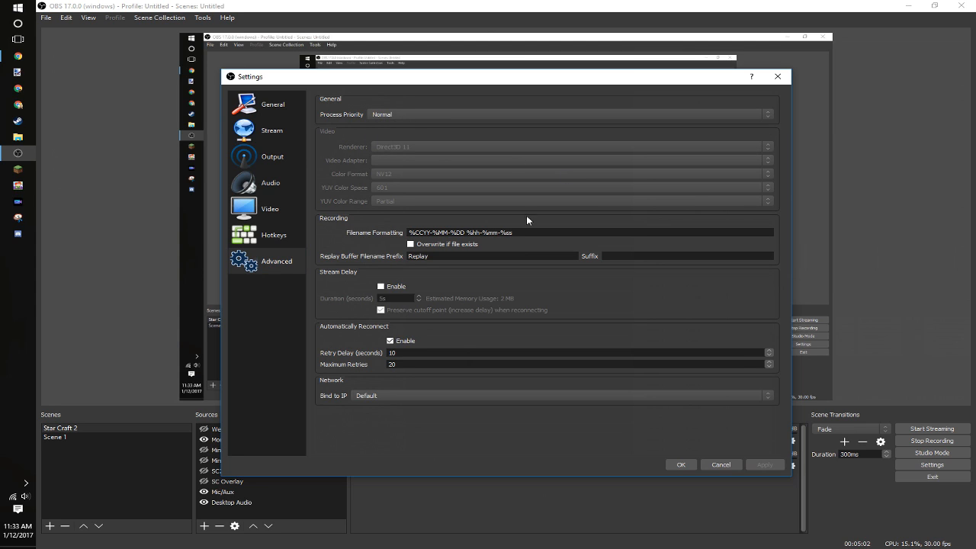
{"action": "mouse_move", "coordinate": [361, 253]}
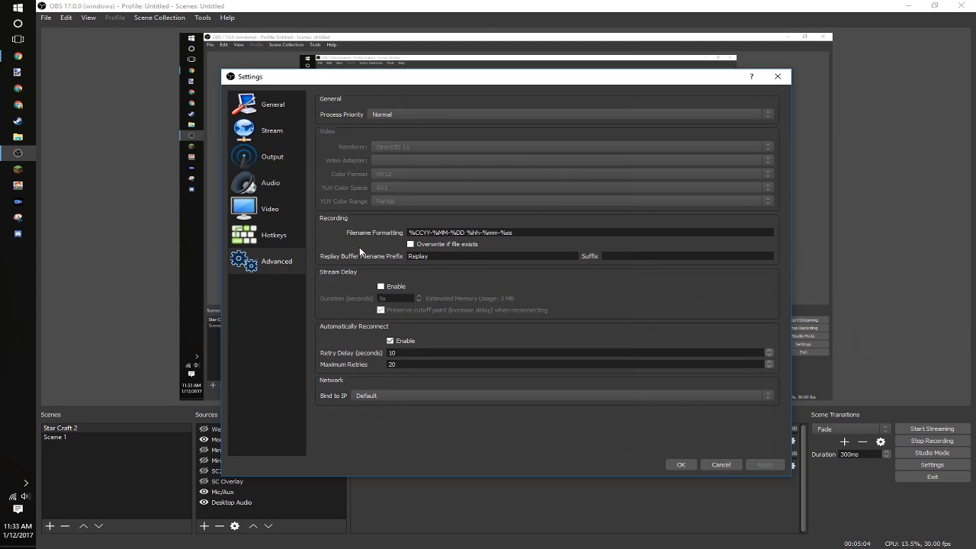
{"action": "mouse_move", "coordinate": [395, 152]}
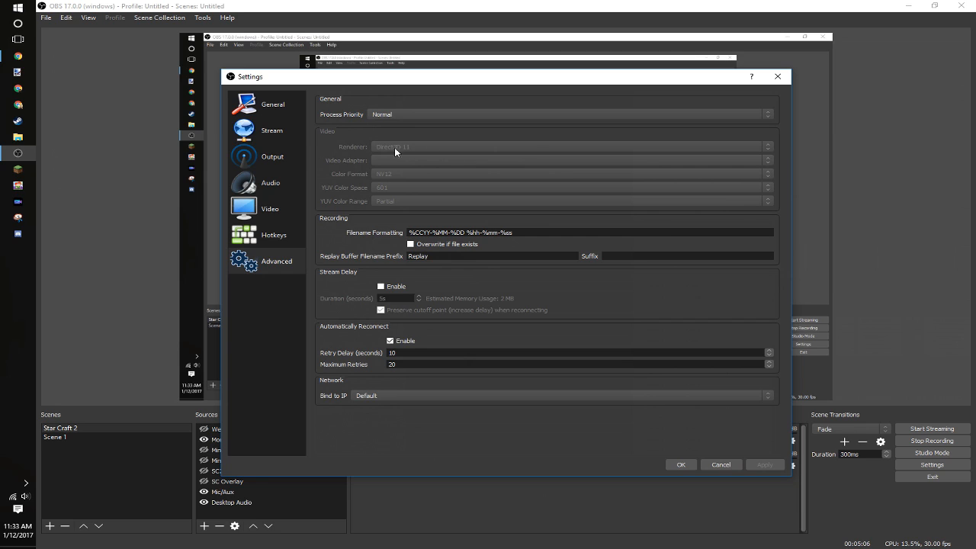
{"action": "mouse_move", "coordinate": [439, 151]}
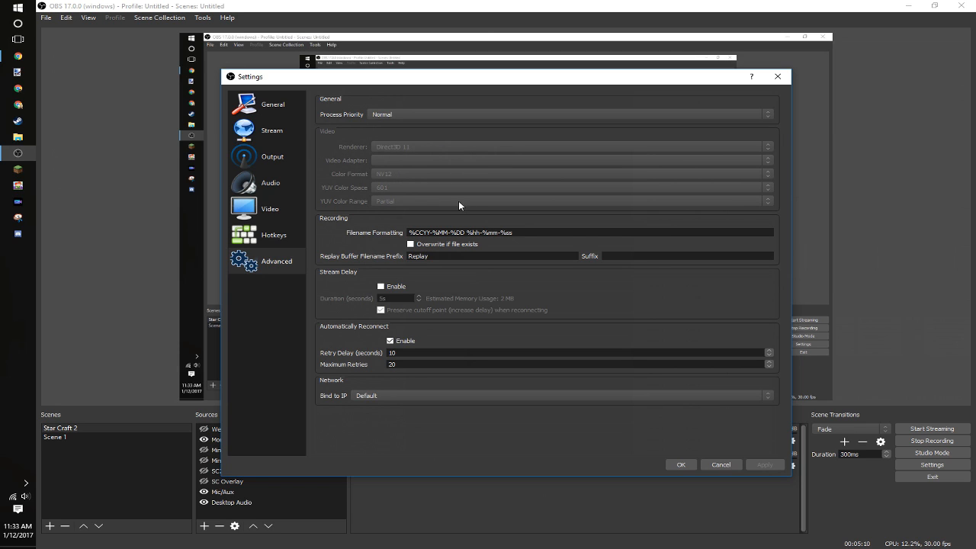
{"action": "mouse_move", "coordinate": [430, 283]}
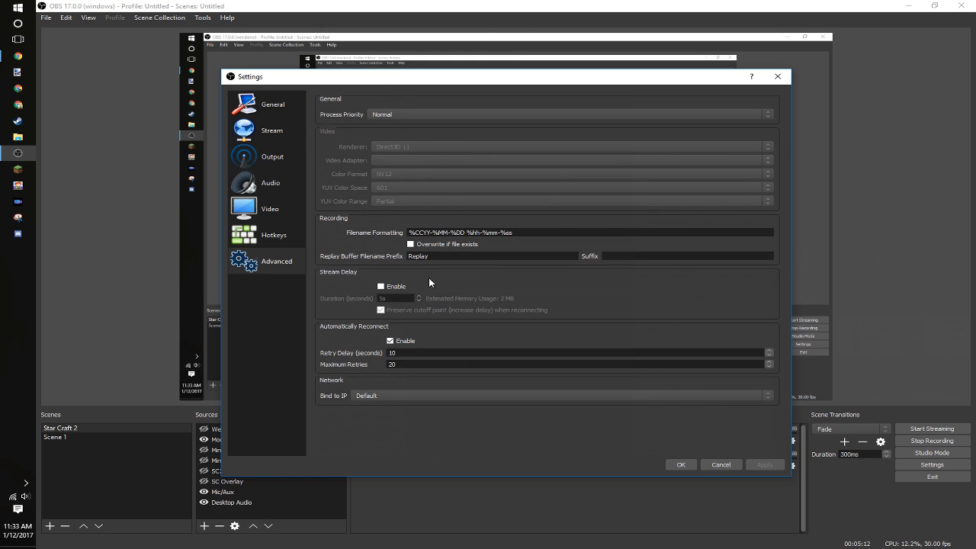
{"action": "mouse_move", "coordinate": [282, 173]}
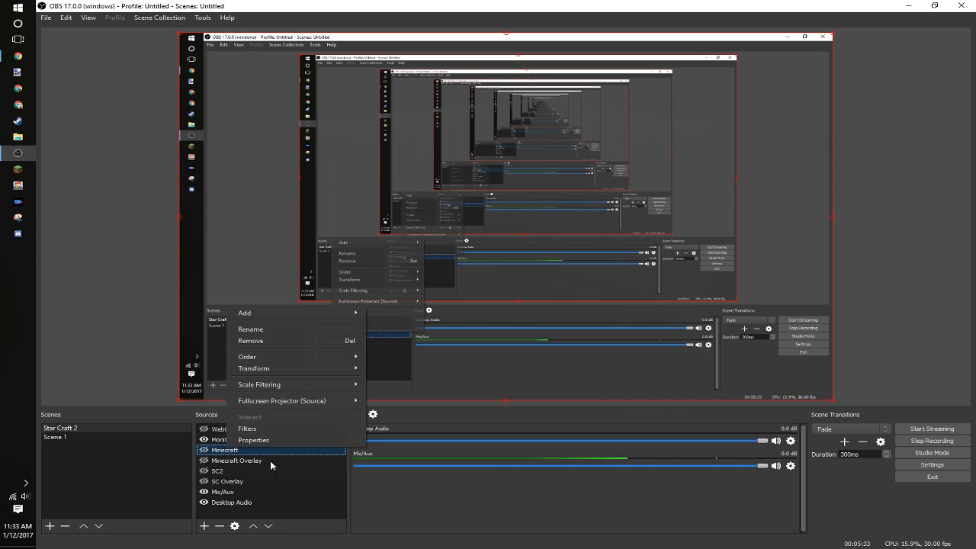
- Open the Minecraft source's window capture properties
{"action": "left_click", "coordinate": [252, 440]}
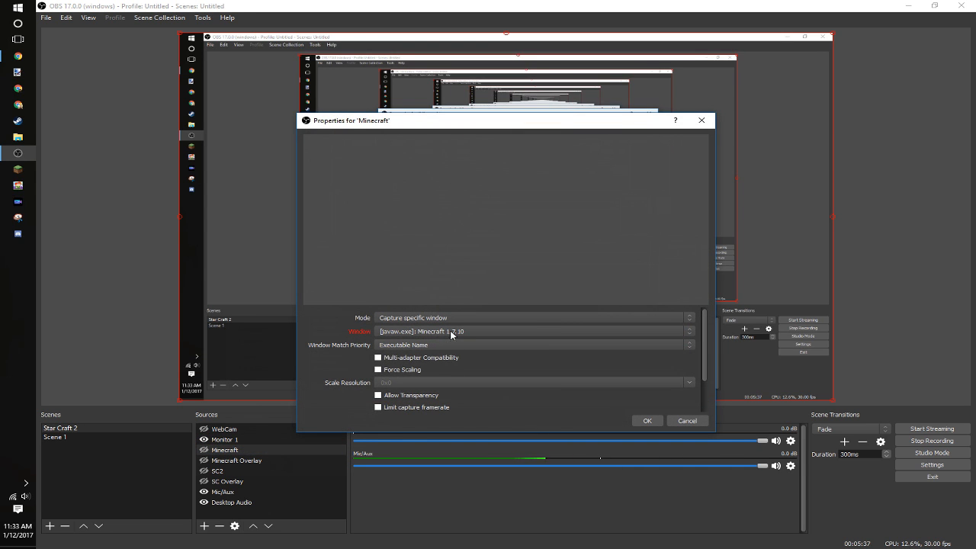
{"action": "mouse_move", "coordinate": [469, 403]}
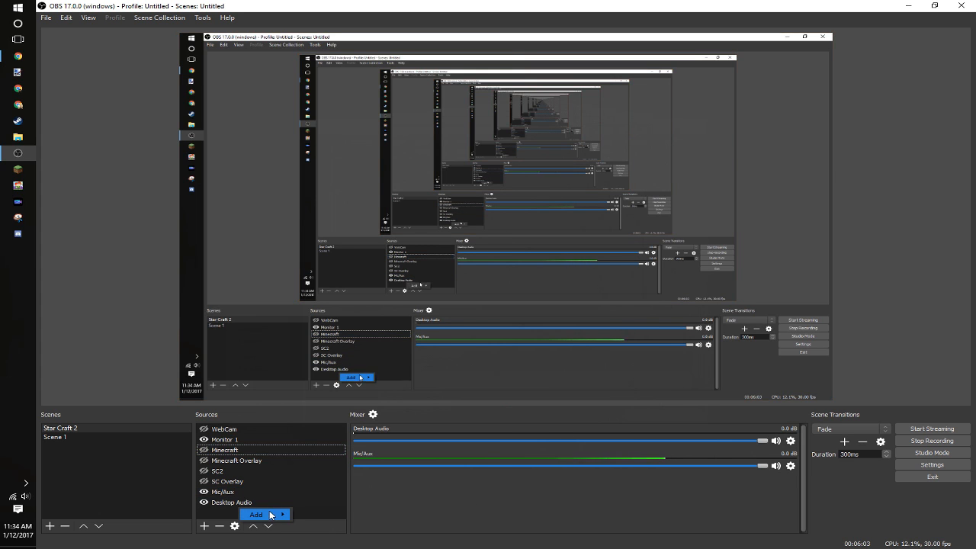
- Show the submenu of source types available to add
{"action": "left_click", "coordinate": [255, 514]}
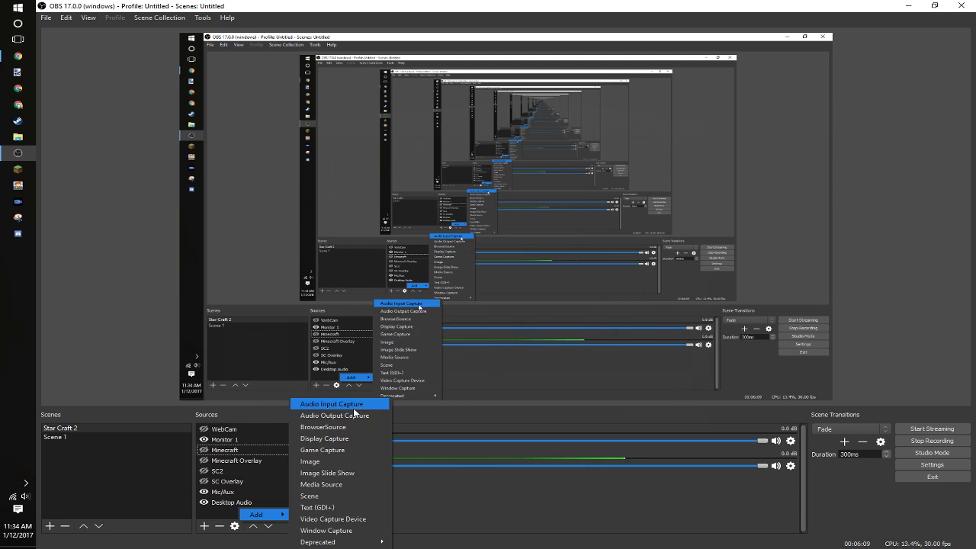
{"action": "mouse_move", "coordinate": [340, 507]}
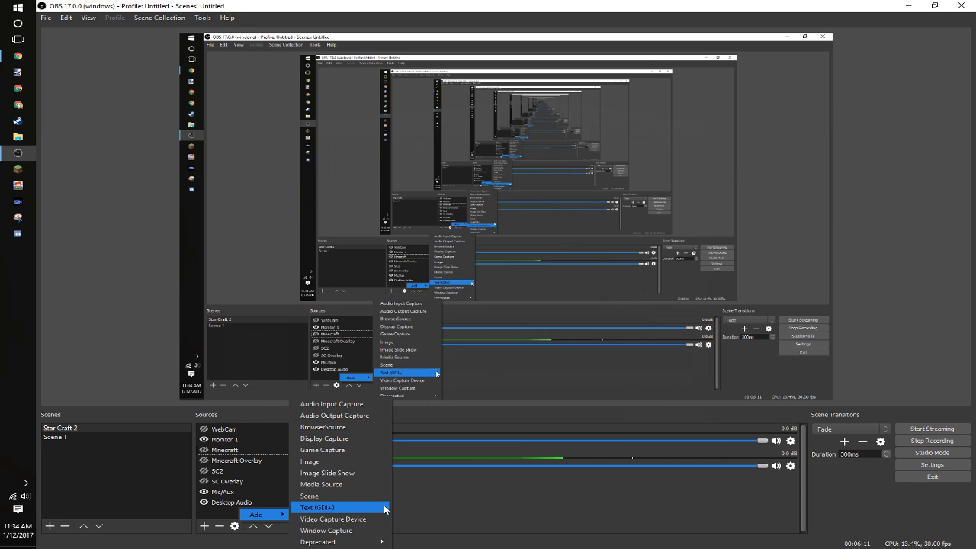